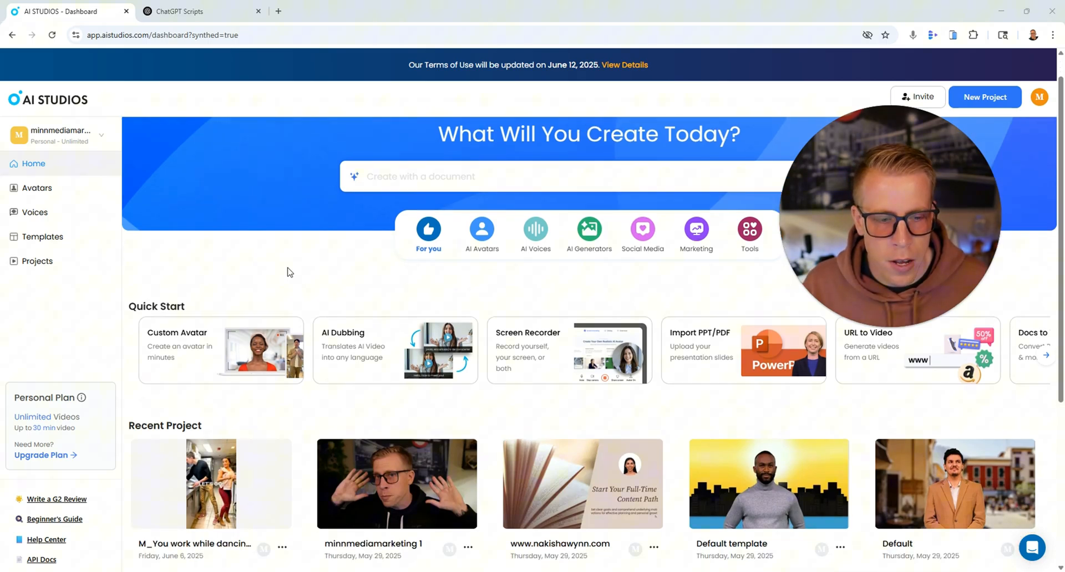
Open the recent Default project video and play its 23-second clip from the start.
{"action": "scroll", "scroll_direction": "down", "scroll_amount": 3}
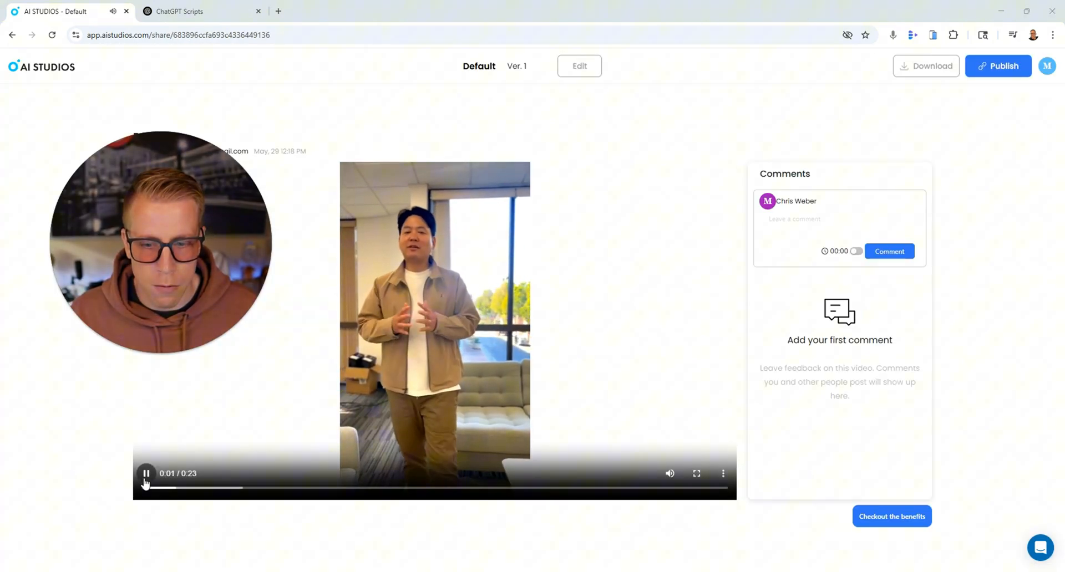
{"action": "left_click", "coordinate": [147, 473]}
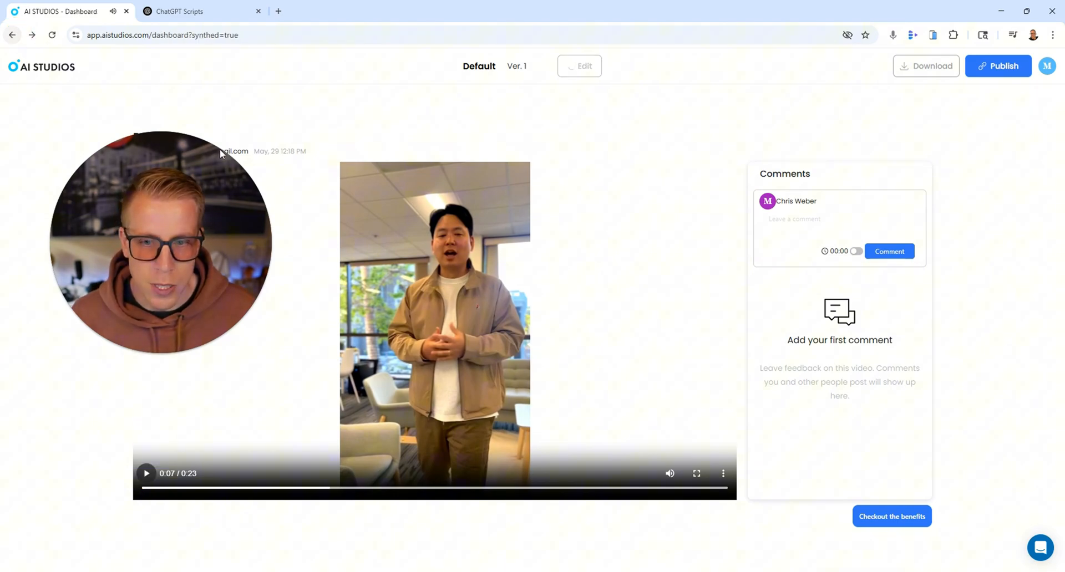
{"action": "mouse_move", "coordinate": [157, 188]}
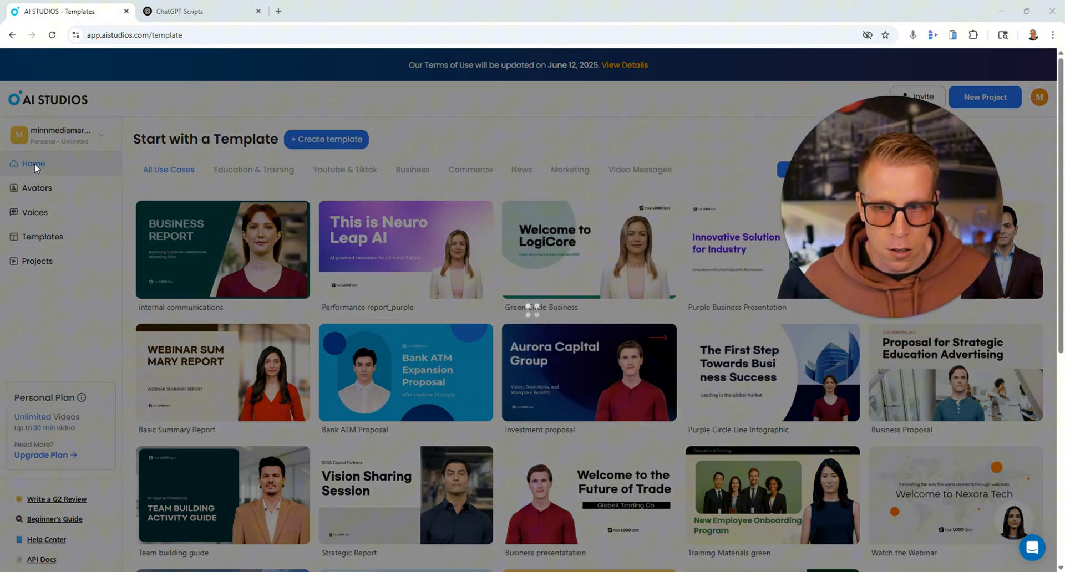
Return from the template gallery to the home dashboard via the sidebar Home link.
{"action": "left_click", "coordinate": [33, 163]}
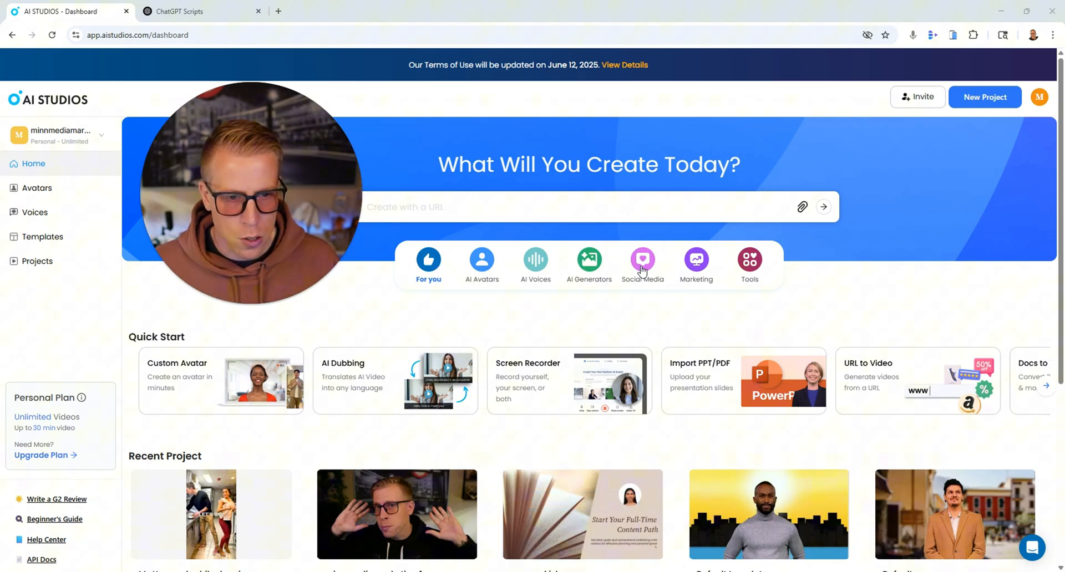
Browse the Social Media category, then open the M_3 AI tool template's two-scene detail page.
{"action": "left_click", "coordinate": [643, 261]}
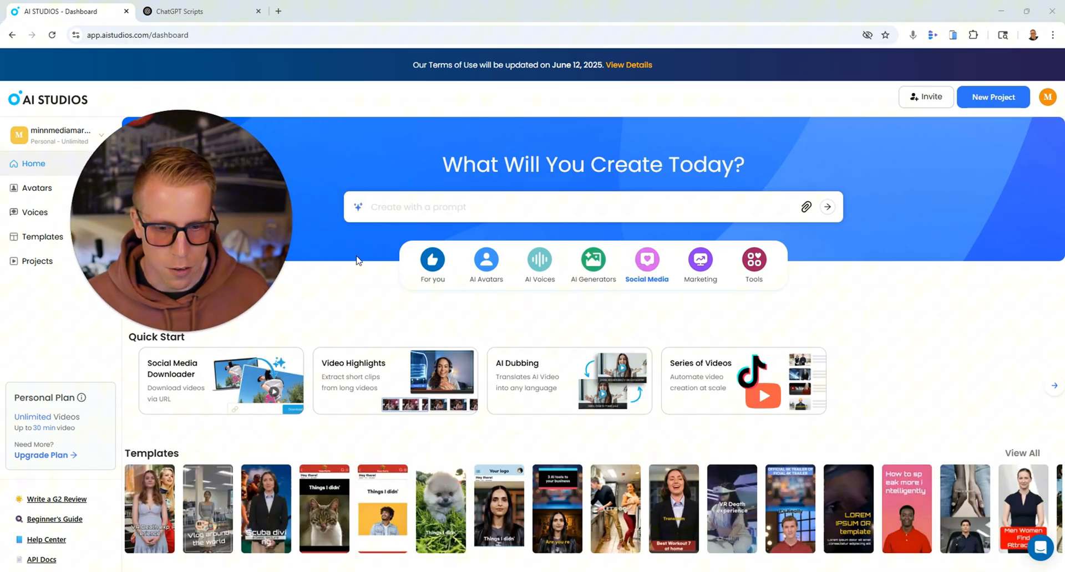
{"action": "mouse_move", "coordinate": [501, 513]}
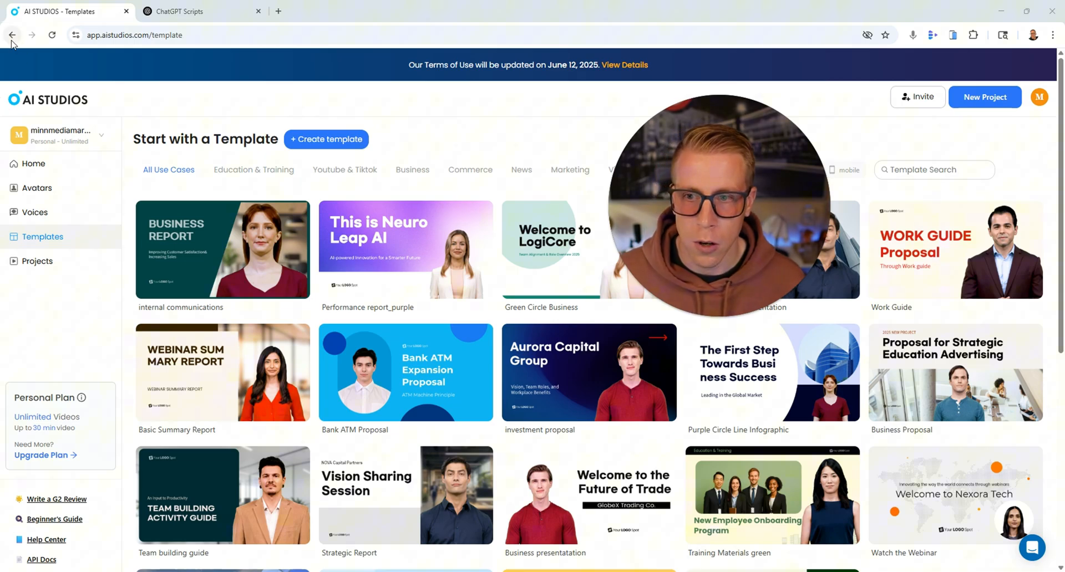
{"action": "left_click", "coordinate": [14, 34]}
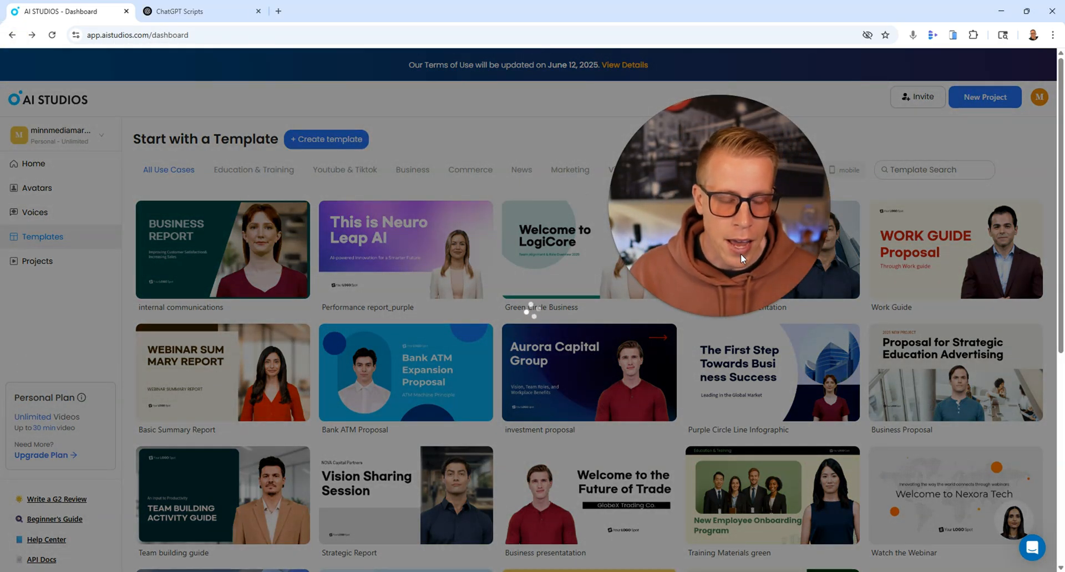
{"action": "left_click", "coordinate": [33, 163]}
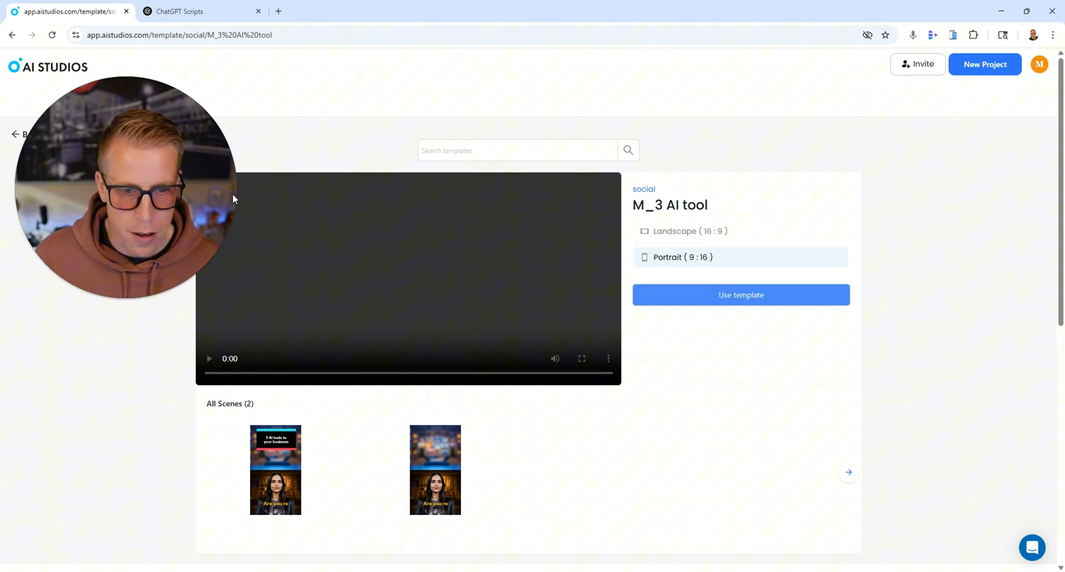
Start a project from M_3 AI tool, title scene one 'Ways to Grow on Social Media', and select the old script for replacement.
{"action": "left_click", "coordinate": [741, 295]}
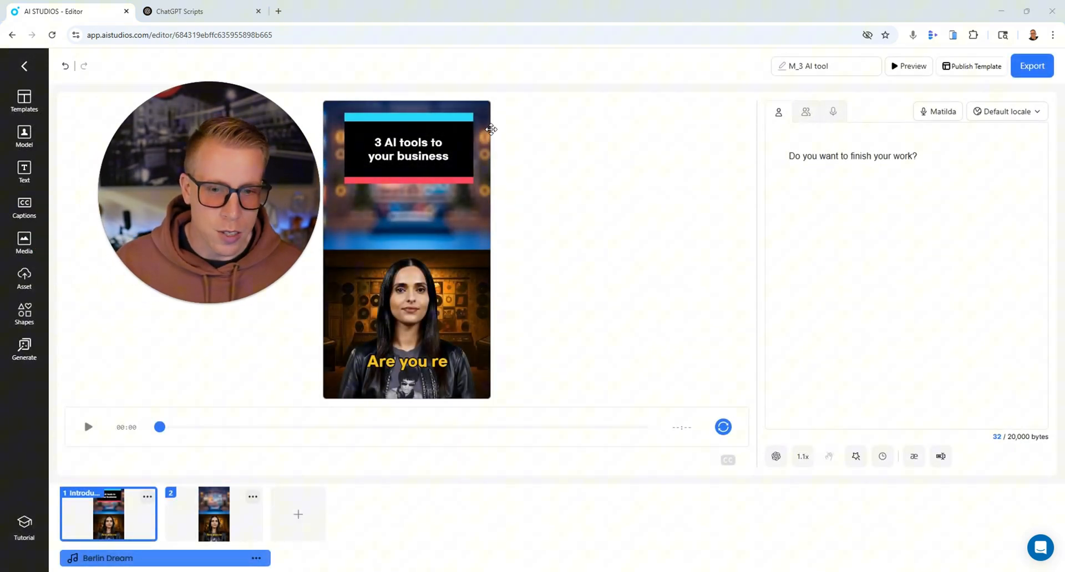
{"action": "left_click", "coordinate": [407, 149]}
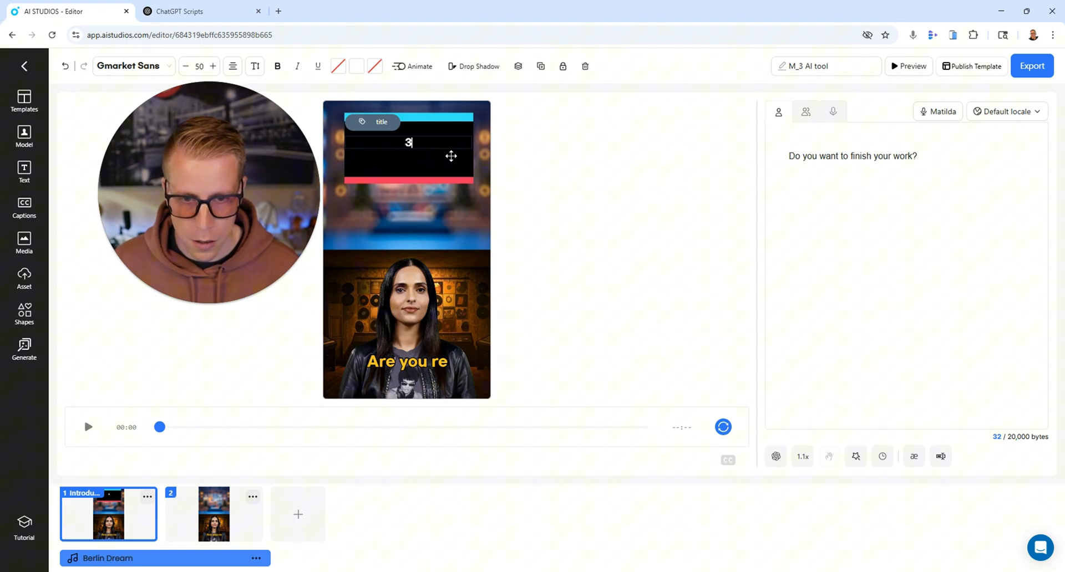
{"action": "type", "text": "Ways to Grow on"}
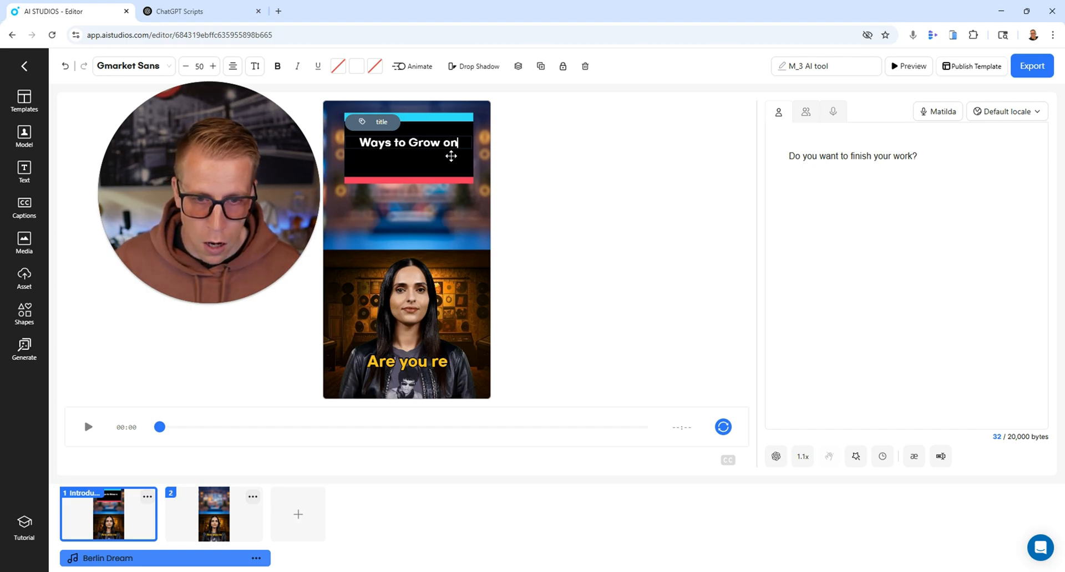
{"action": "type", "text": "Social Media"}
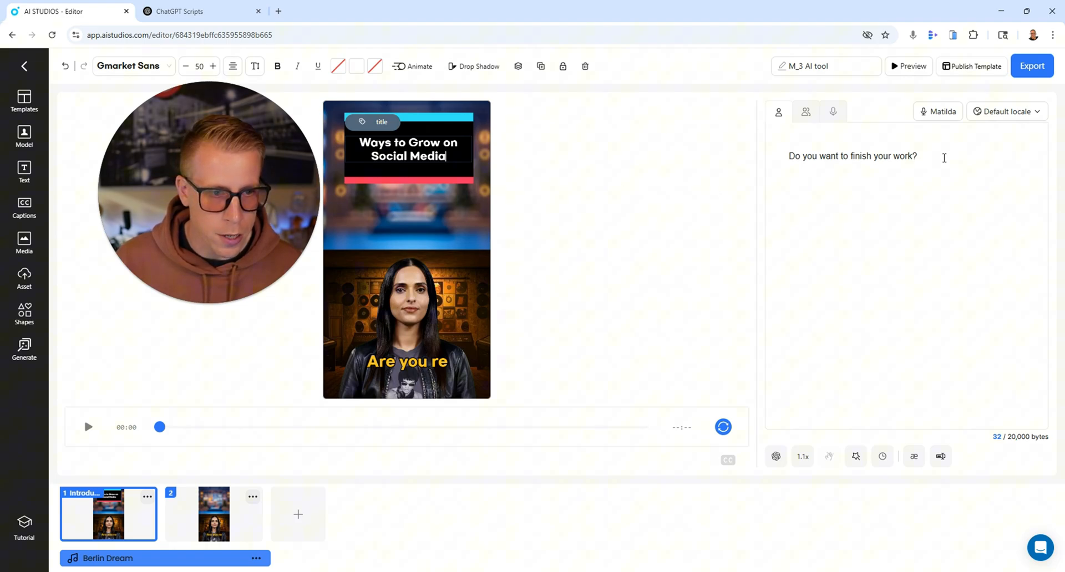
{"action": "triple_click", "coordinate": [852, 155]}
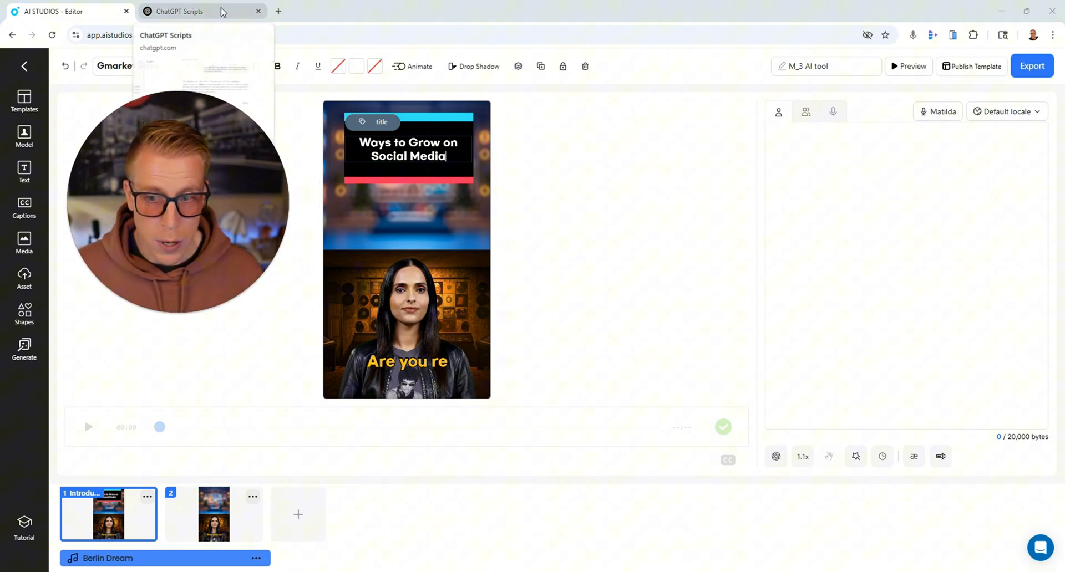
{"action": "left_click", "coordinate": [67, 11]}
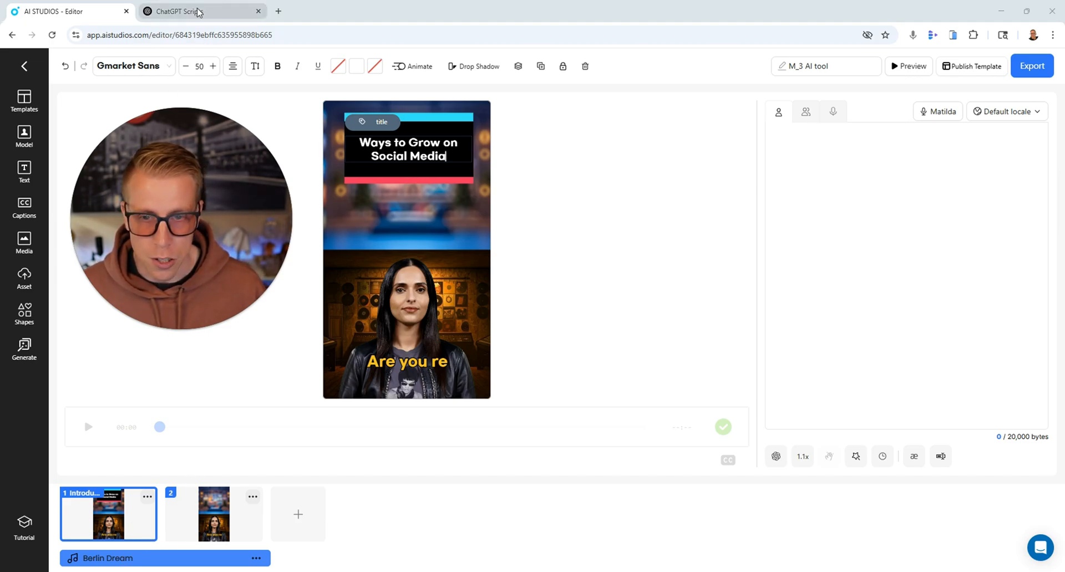
{"action": "mouse_move", "coordinate": [208, 11]}
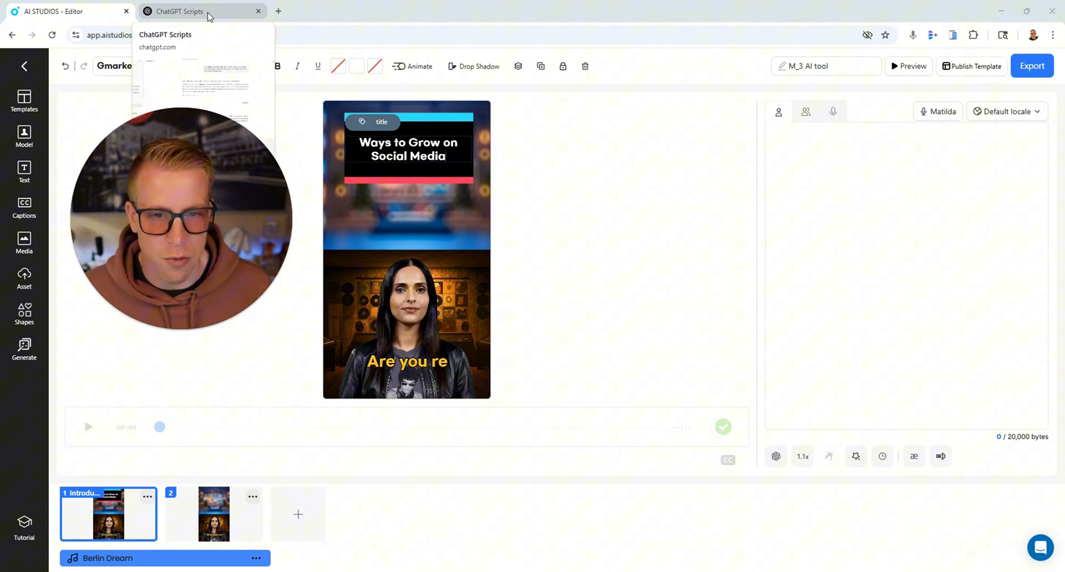
Ask ChatGPT for a 30-second social-media growth script, then select and copy its reply.
{"action": "left_click", "coordinate": [183, 11]}
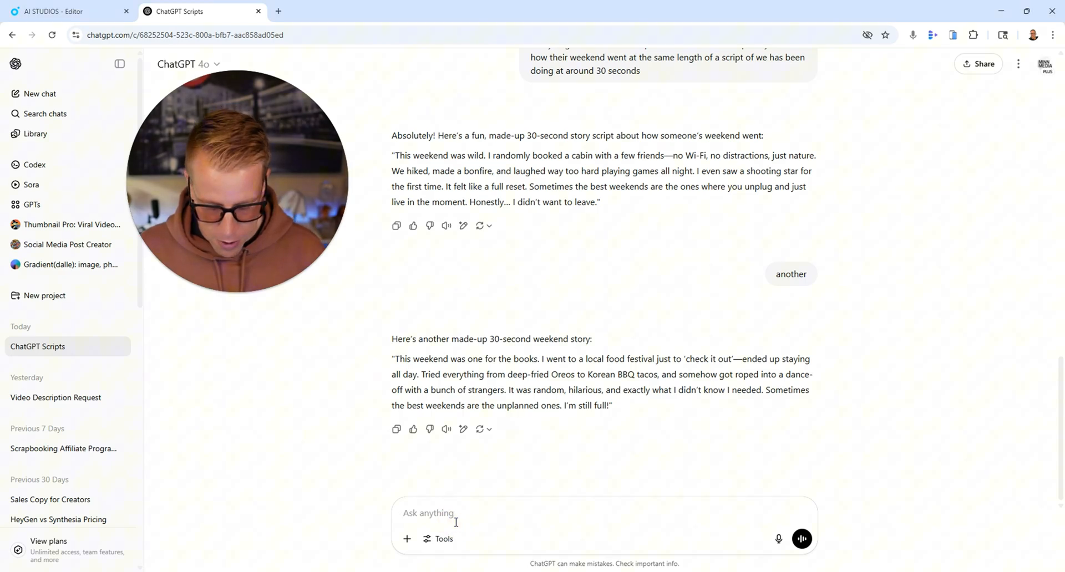
{"action": "type", "text": "now wr"}
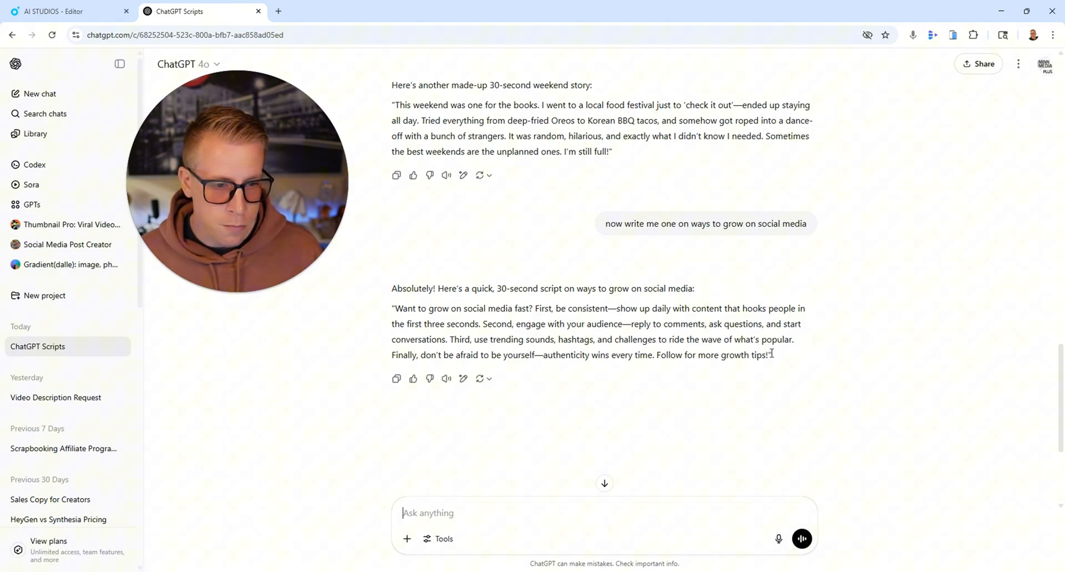
{"action": "left_click_drag", "start_coordinate": [392, 308], "coordinate": [770, 355]}
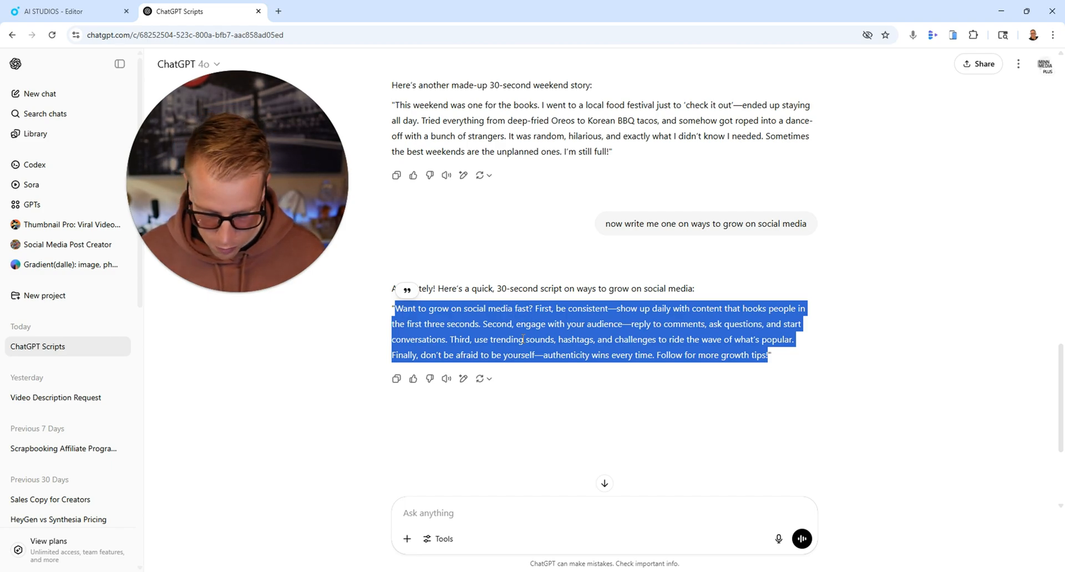
{"action": "left_click", "coordinate": [67, 11]}
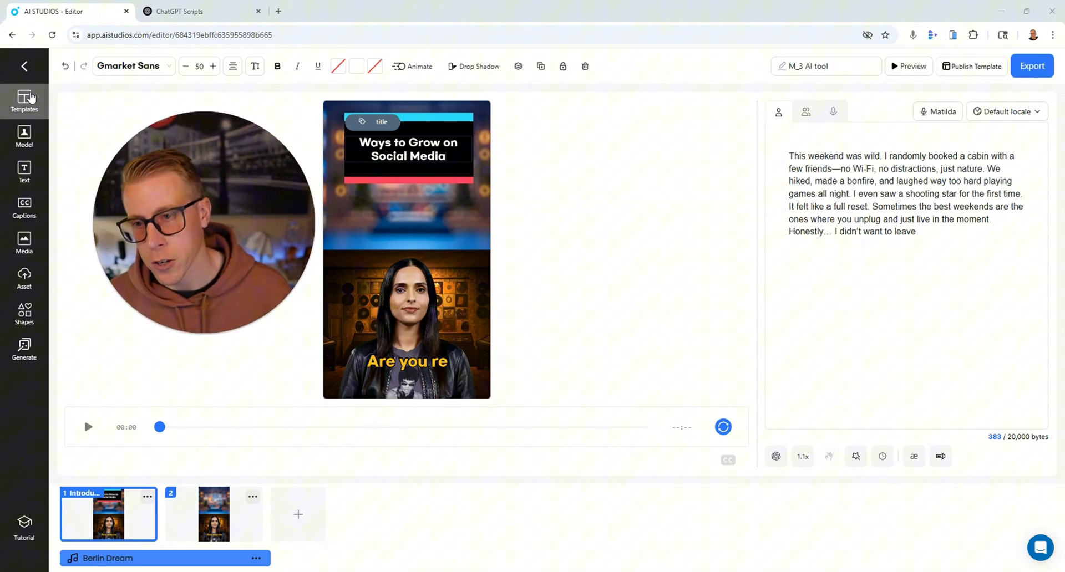
Select the first scene's avatar and browse the AI Avatar model list without changing the presenter.
{"action": "left_click", "coordinate": [24, 137]}
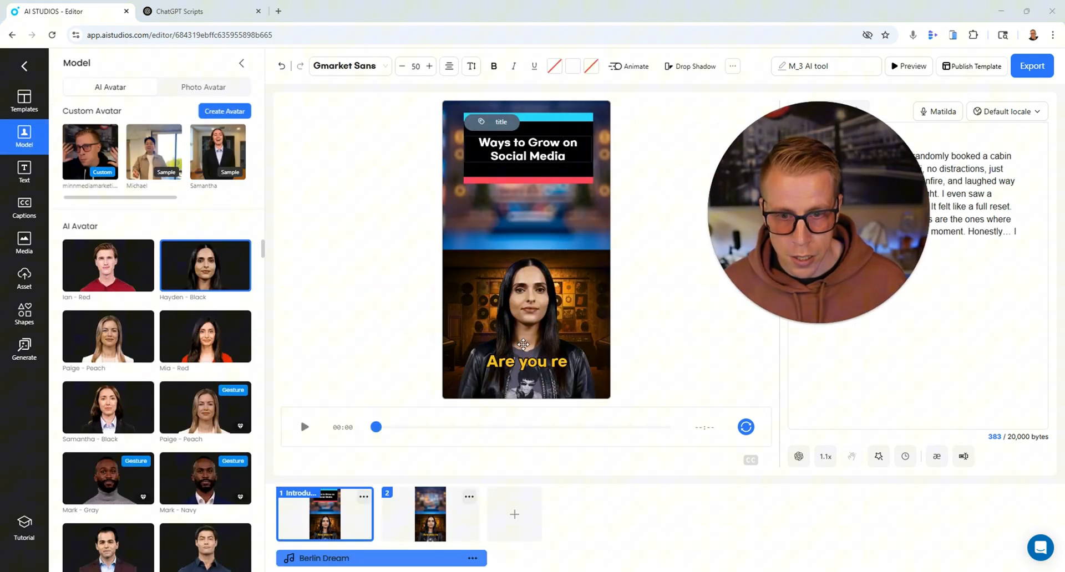
{"action": "left_click", "coordinate": [525, 344]}
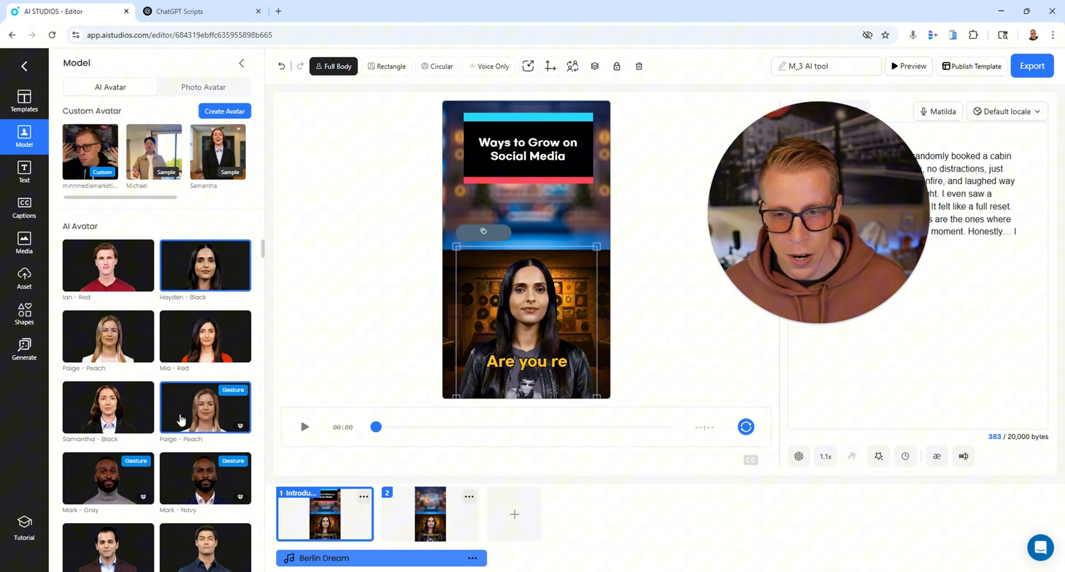
{"action": "scroll", "scroll_direction": "down", "scroll_amount": 3}
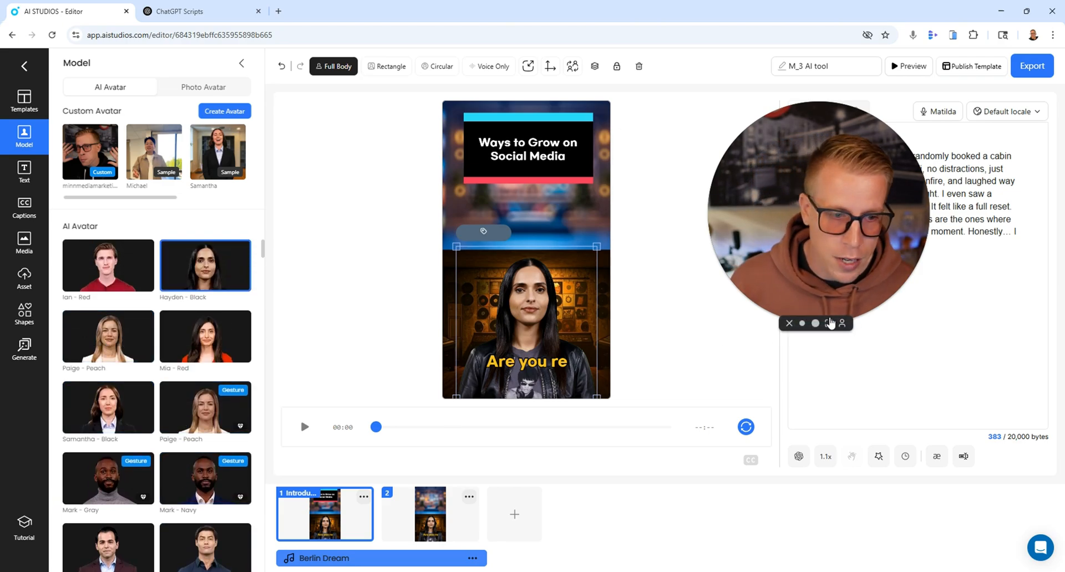
{"action": "left_click", "coordinate": [834, 323]}
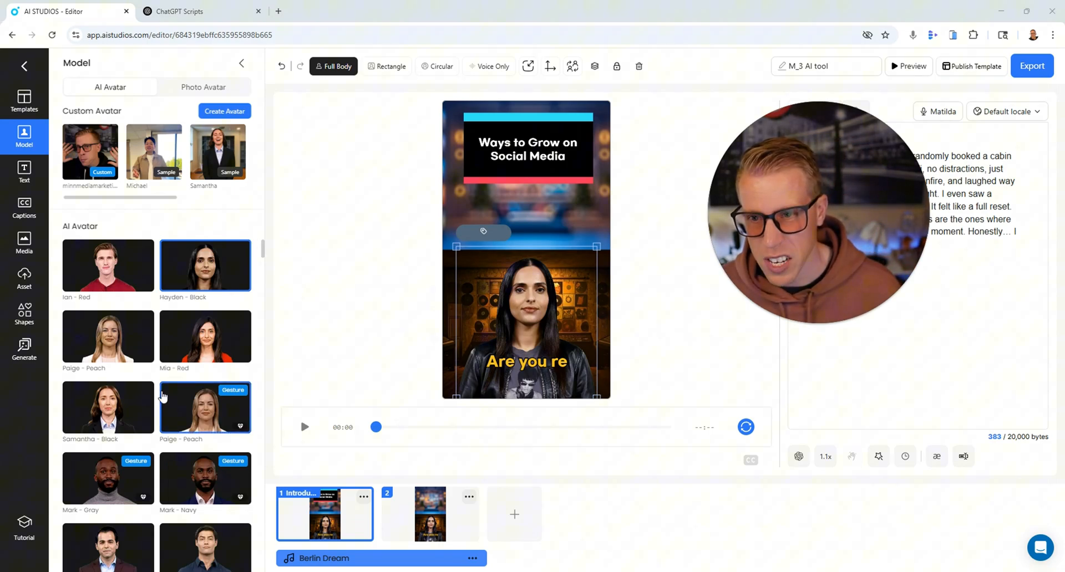
{"action": "scroll", "scroll_direction": "down", "scroll_amount": 3}
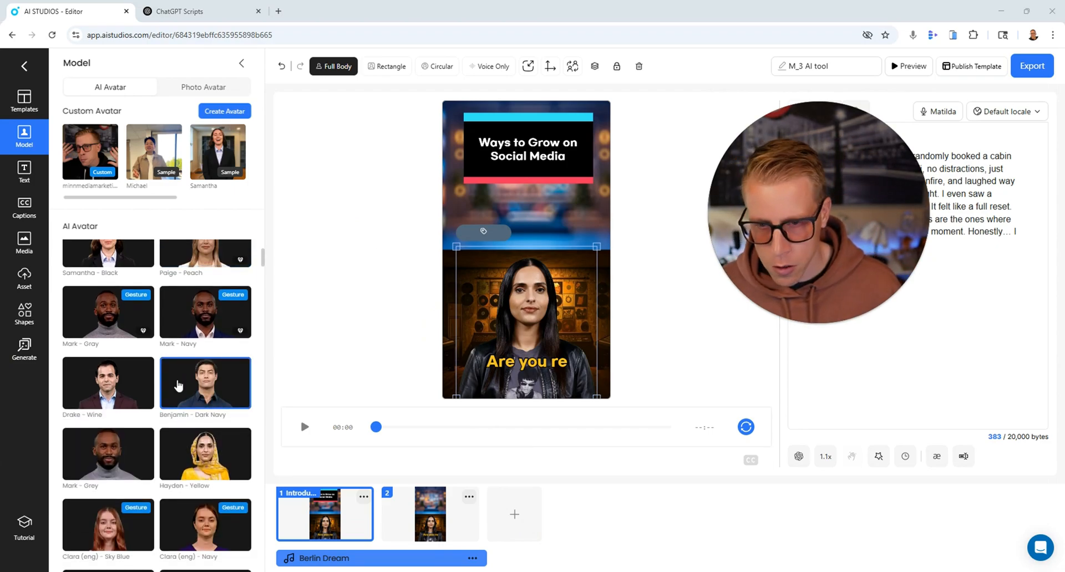
{"action": "scroll", "scroll_direction": "down", "scroll_amount": 3}
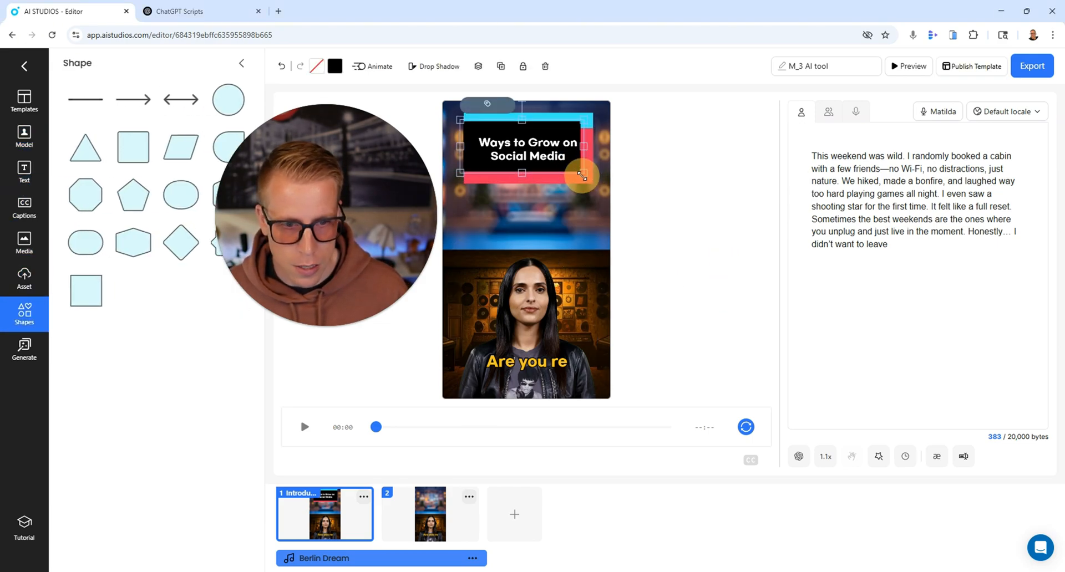
Nudge the title block, then export the project as a 1080P Full HD video.
{"action": "left_click_drag", "start_coordinate": [581, 175], "coordinate": [576, 170]}
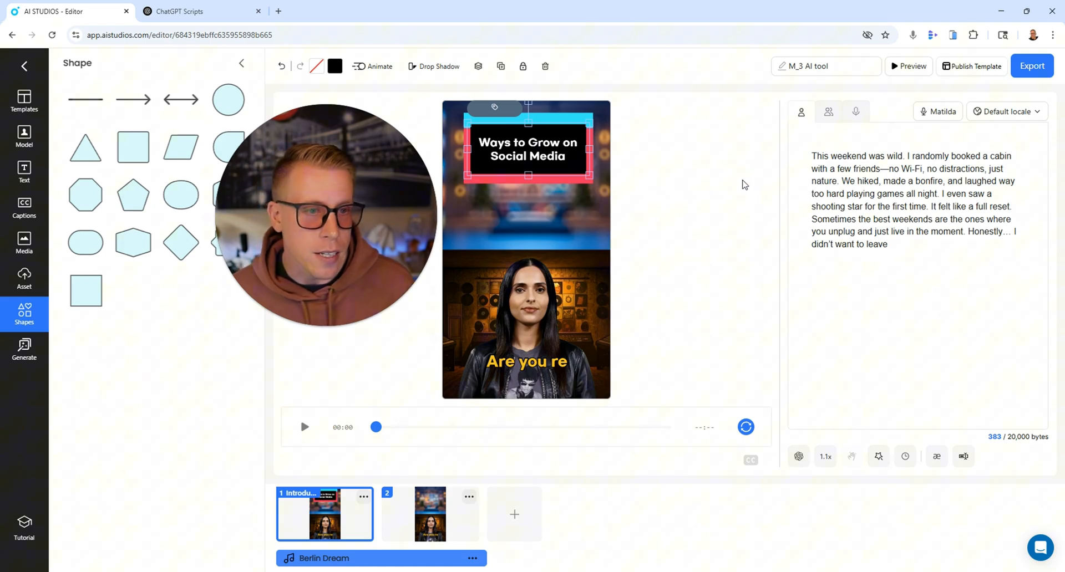
{"action": "left_click", "coordinate": [1032, 65]}
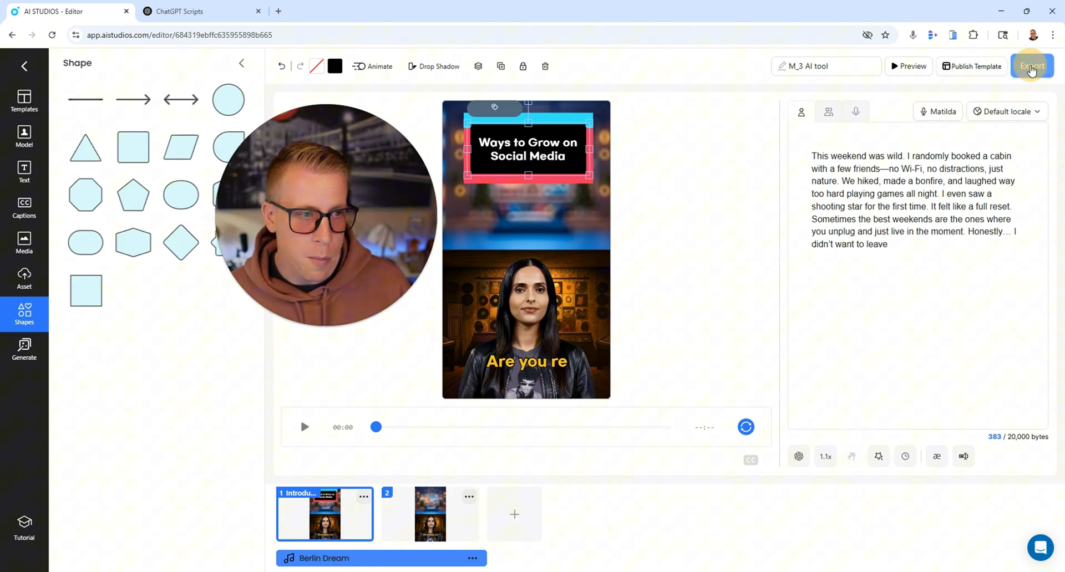
{"action": "left_click", "coordinate": [1032, 66]}
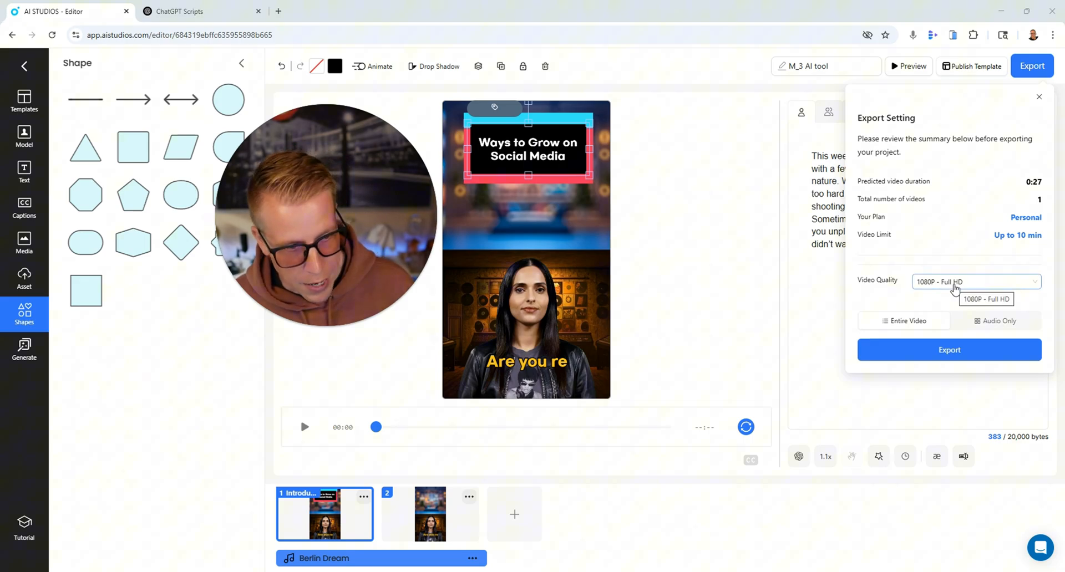
{"action": "left_click", "coordinate": [949, 350]}
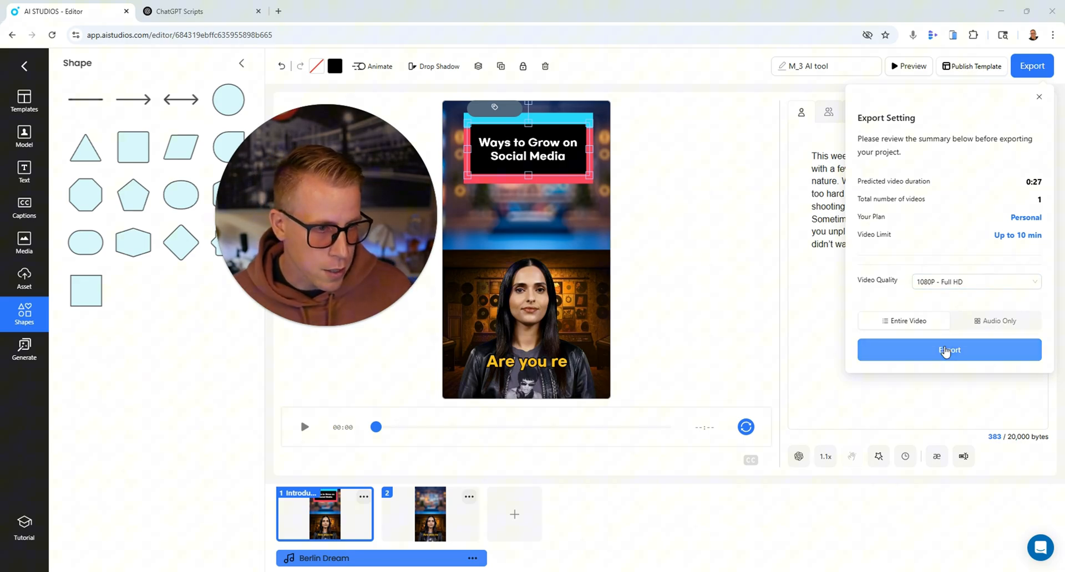
{"action": "left_click", "coordinate": [949, 349]}
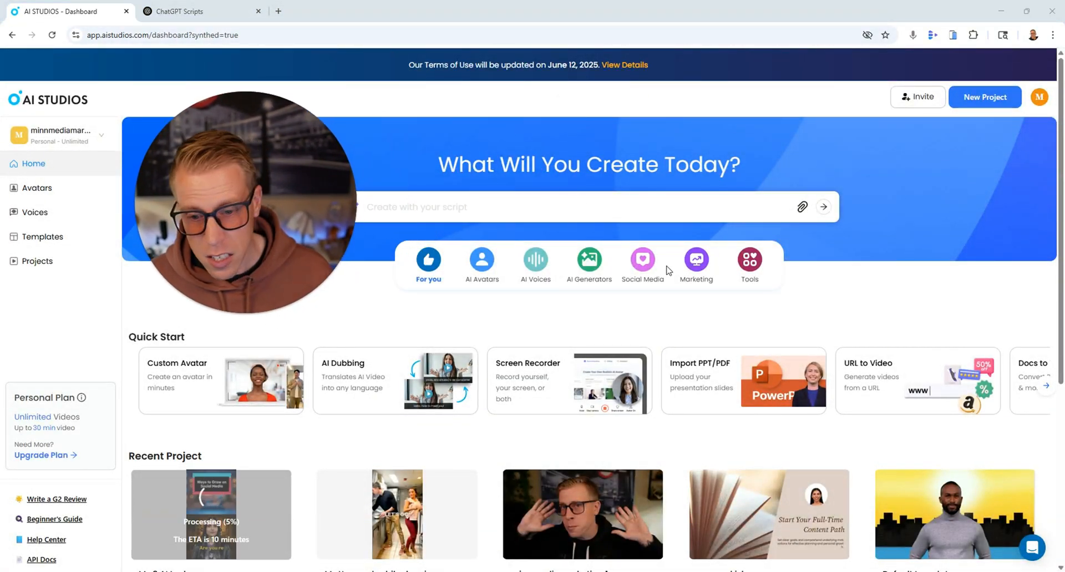
View and pause the M_You work while dancing video, then scroll the Recent Project list.
{"action": "scroll", "scroll_direction": "down", "scroll_amount": 3}
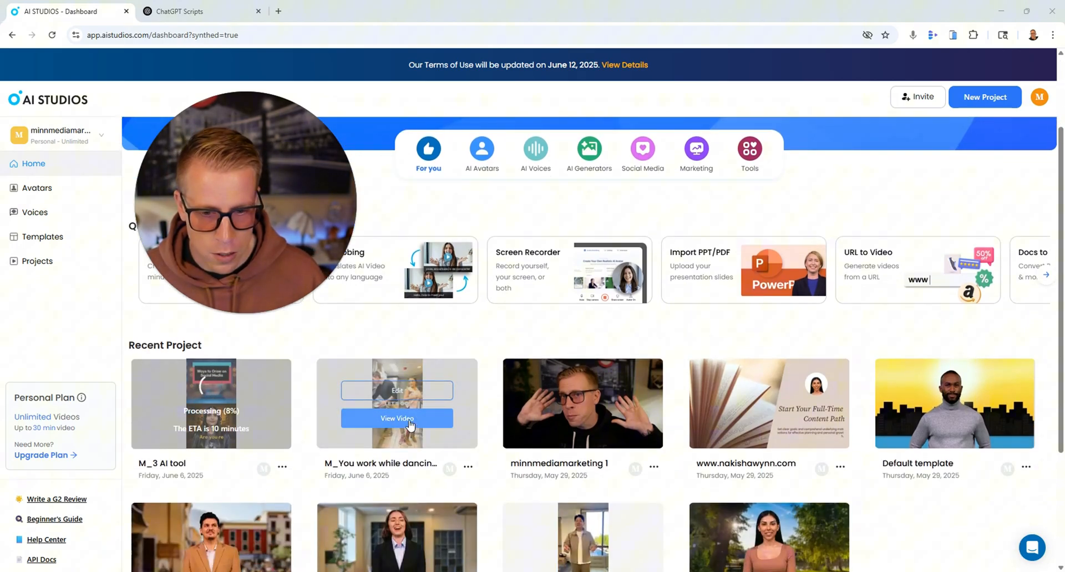
{"action": "left_click", "coordinate": [397, 418]}
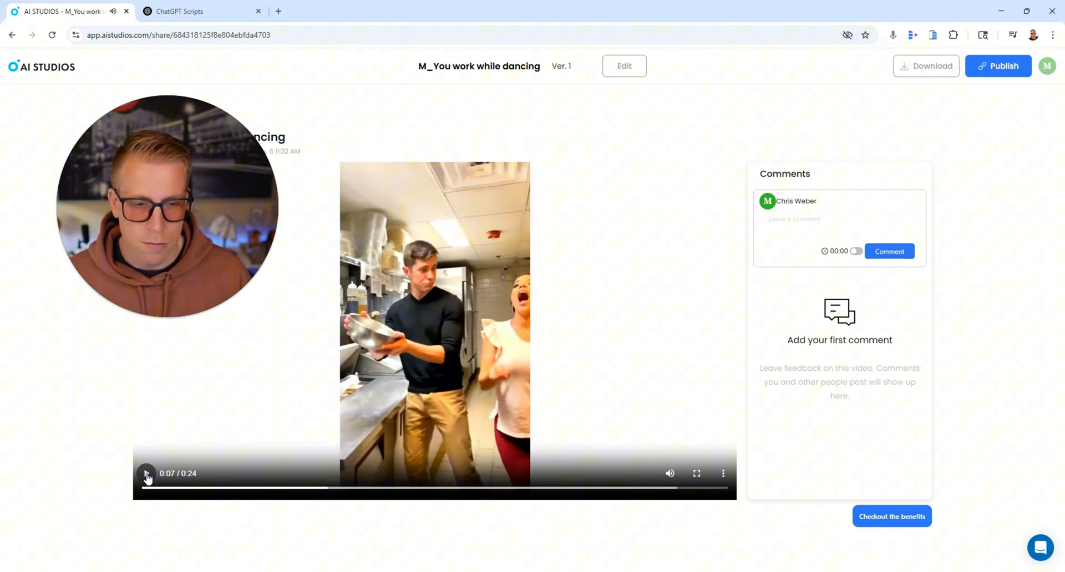
{"action": "left_click", "coordinate": [146, 473]}
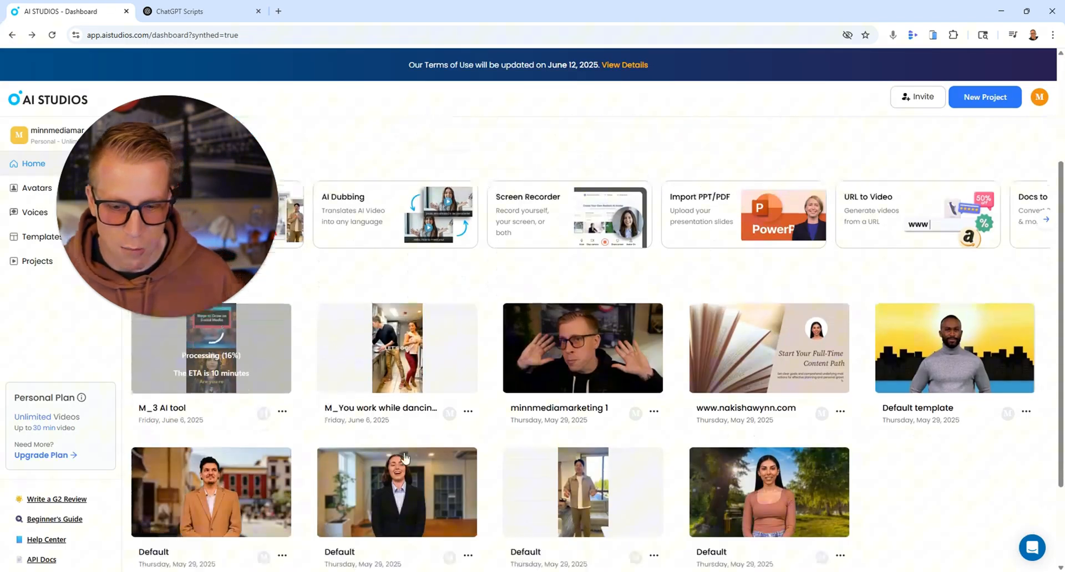
{"action": "scroll", "scroll_direction": "down", "scroll_amount": 3}
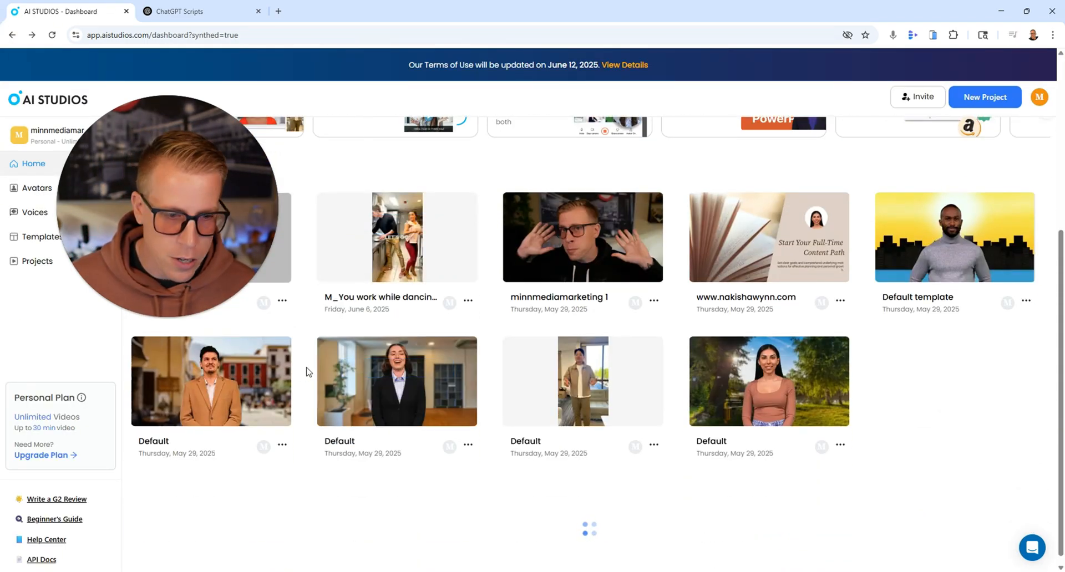
{"action": "mouse_move", "coordinate": [796, 236]}
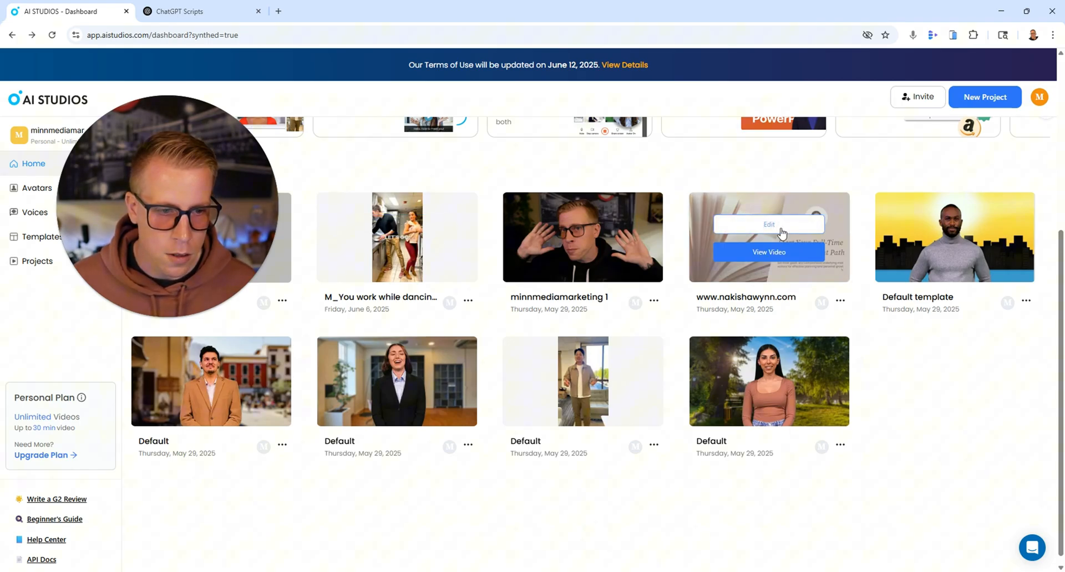
{"action": "left_click", "coordinate": [769, 252]}
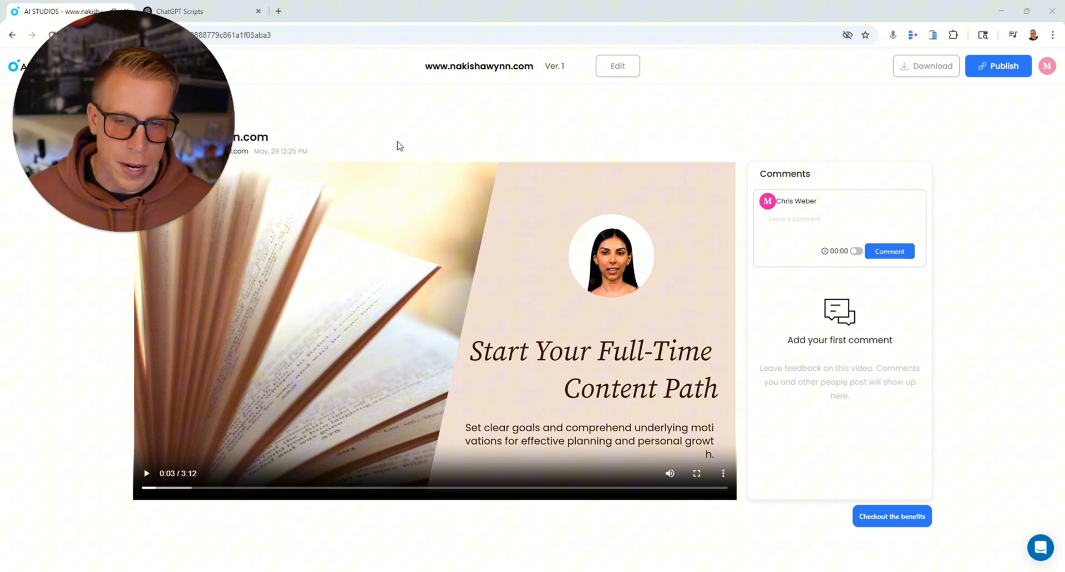
{"action": "mouse_move", "coordinate": [149, 476]}
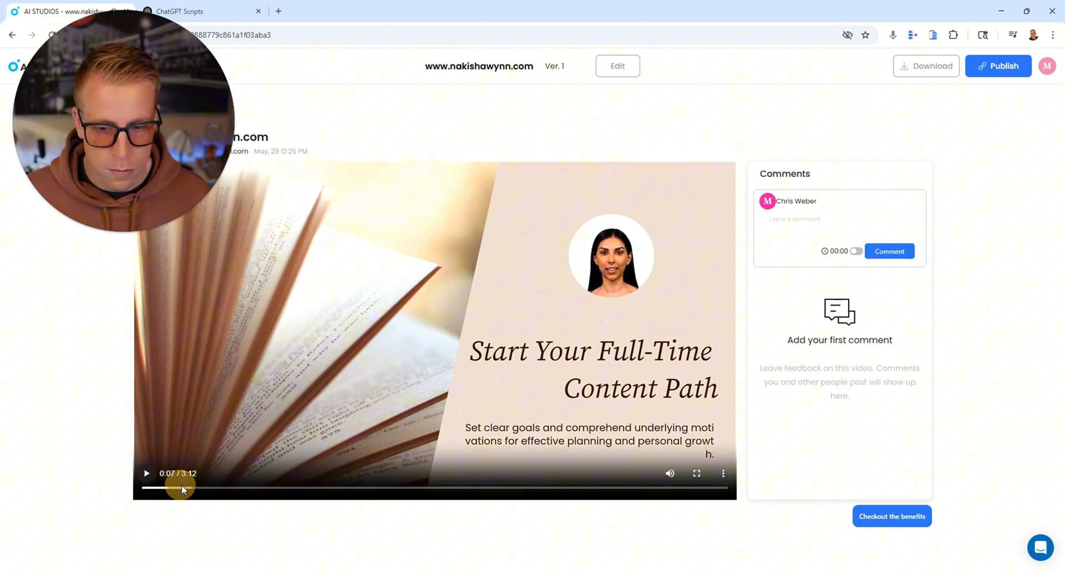
{"action": "left_click_drag", "start_coordinate": [181, 487], "coordinate": [206, 487]}
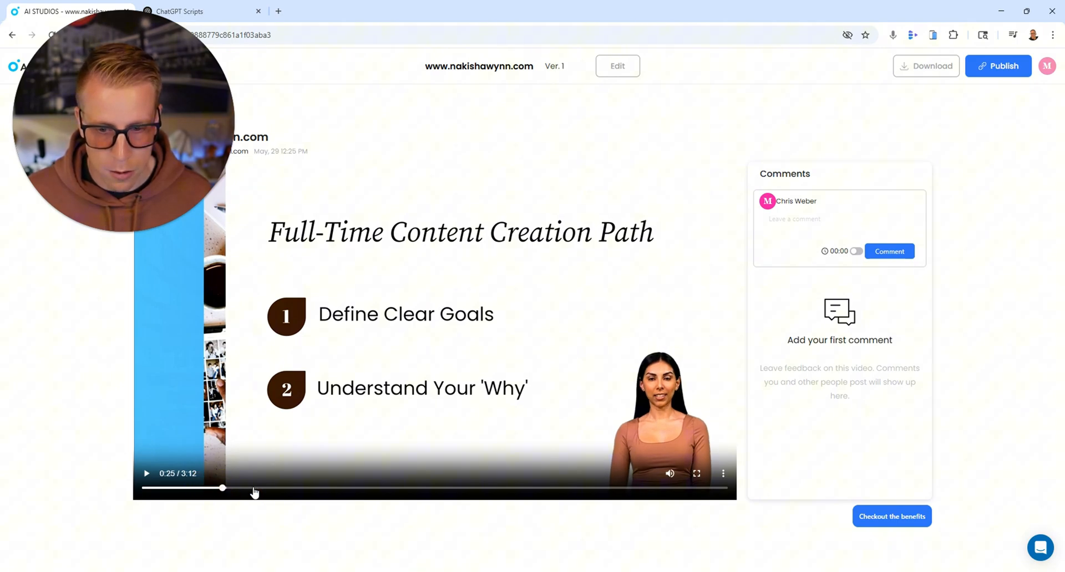
{"action": "left_click_drag", "start_coordinate": [222, 487], "coordinate": [332, 487]}
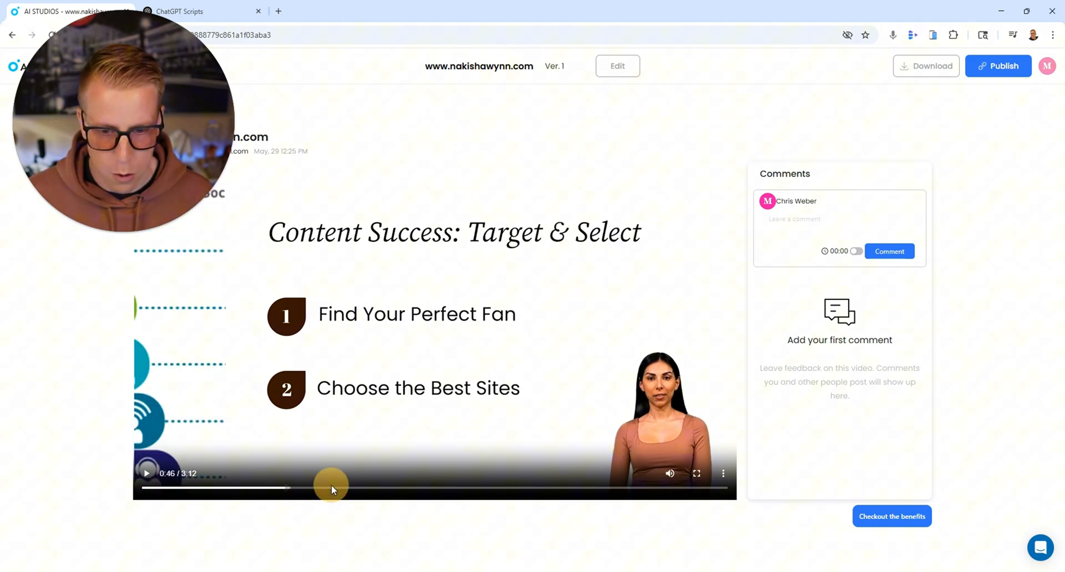
{"action": "left_click_drag", "start_coordinate": [332, 487], "coordinate": [364, 487]}
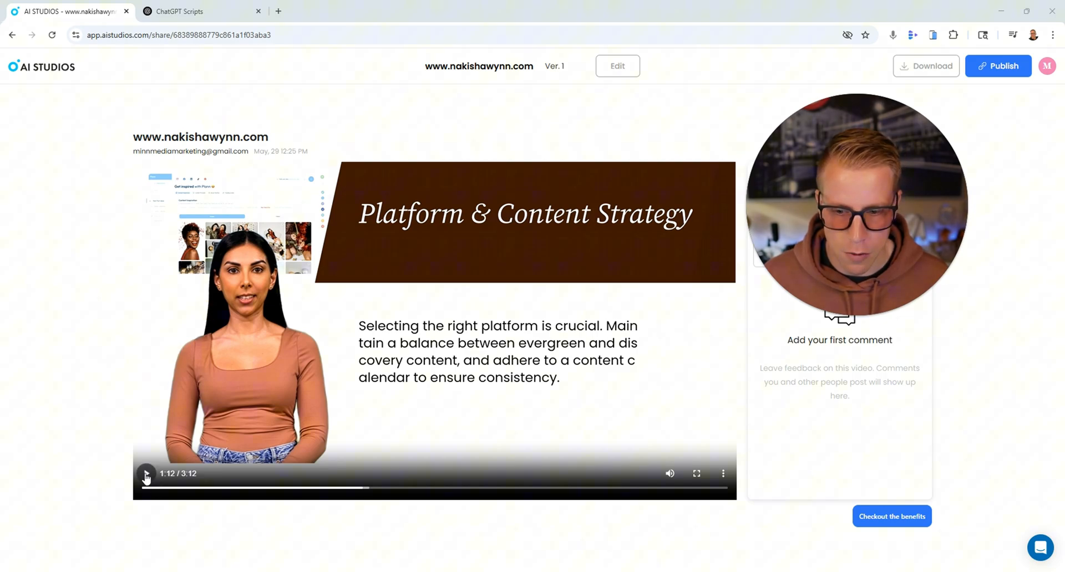
{"action": "left_click", "coordinate": [146, 474]}
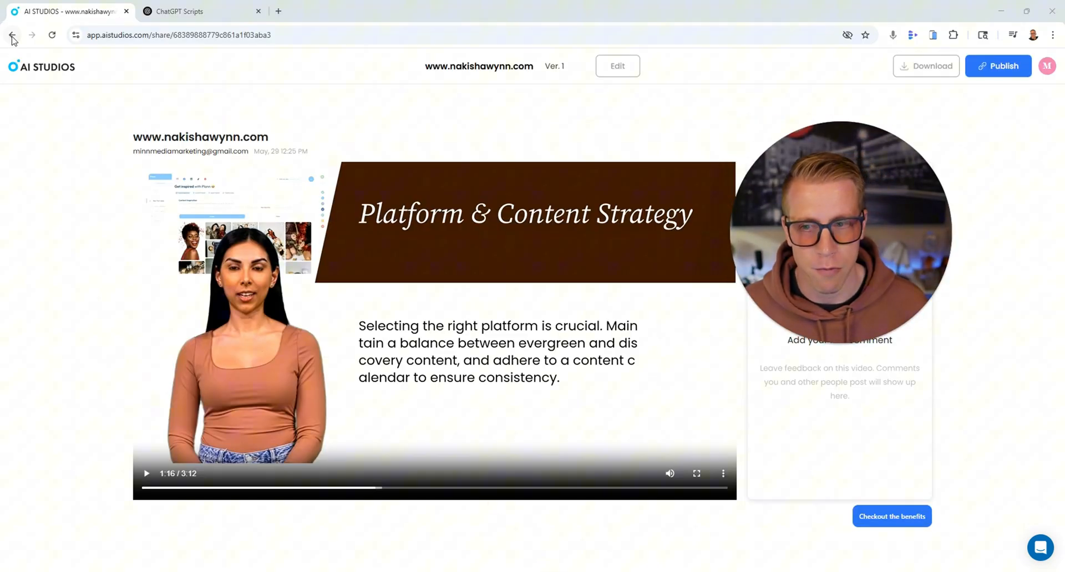
Go back to the dashboard, start a New Project and search the template gallery for training templates.
{"action": "left_click", "coordinate": [12, 34]}
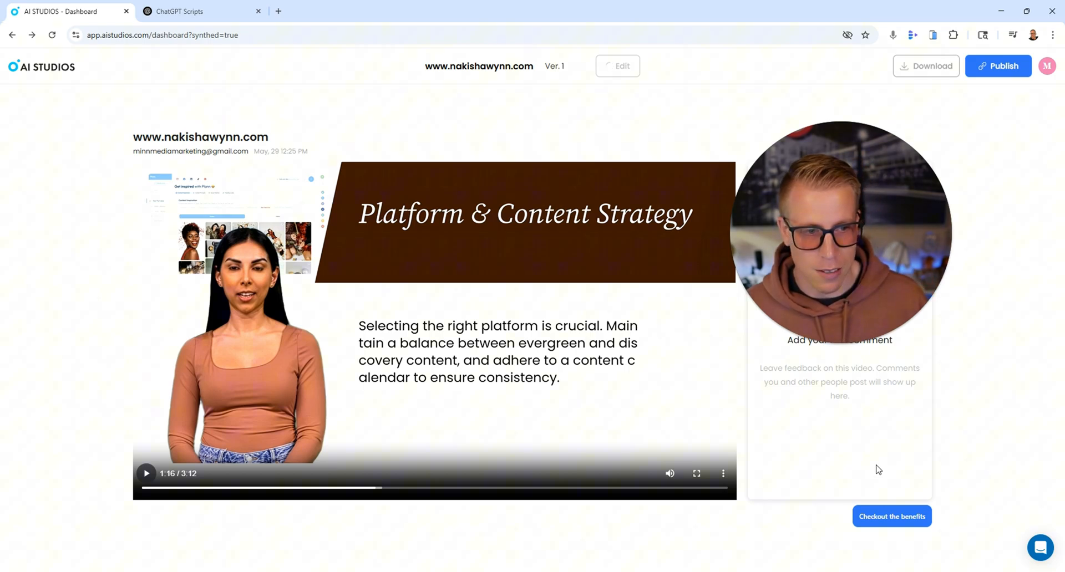
{"action": "mouse_move", "coordinate": [586, 188]}
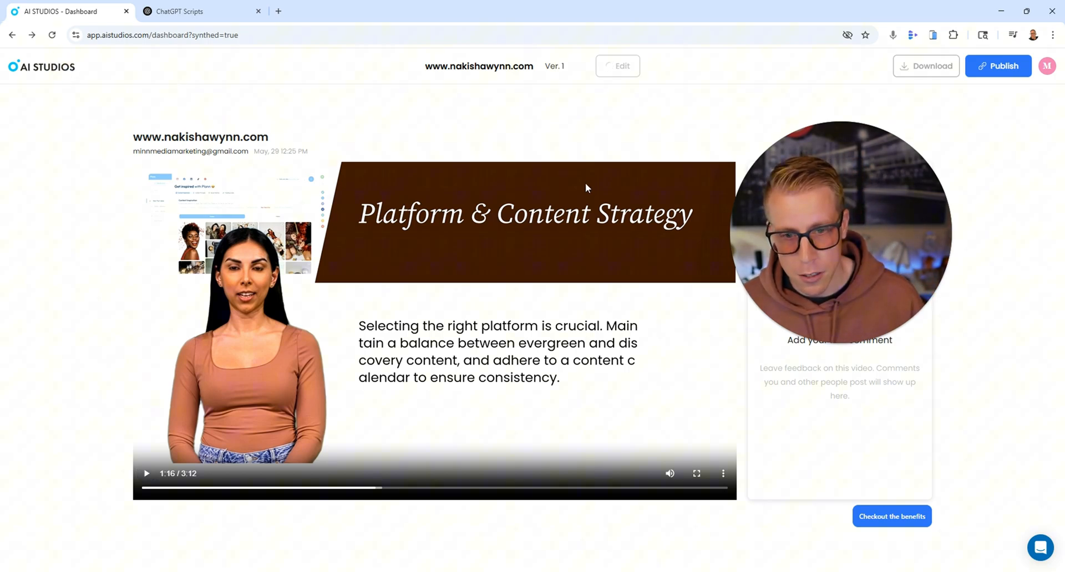
{"action": "mouse_move", "coordinate": [80, 61]}
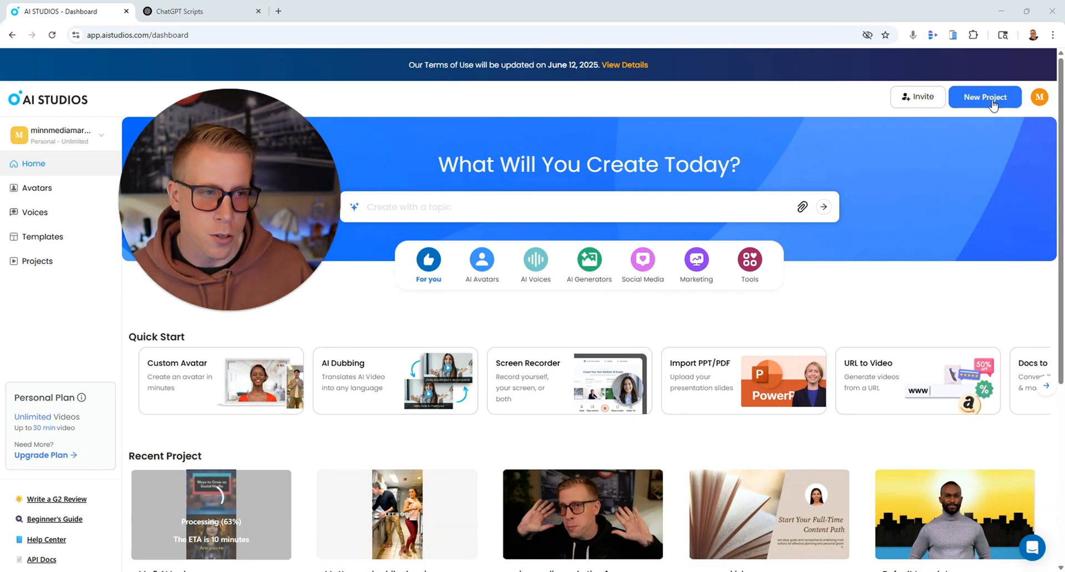
{"action": "left_click", "coordinate": [985, 96]}
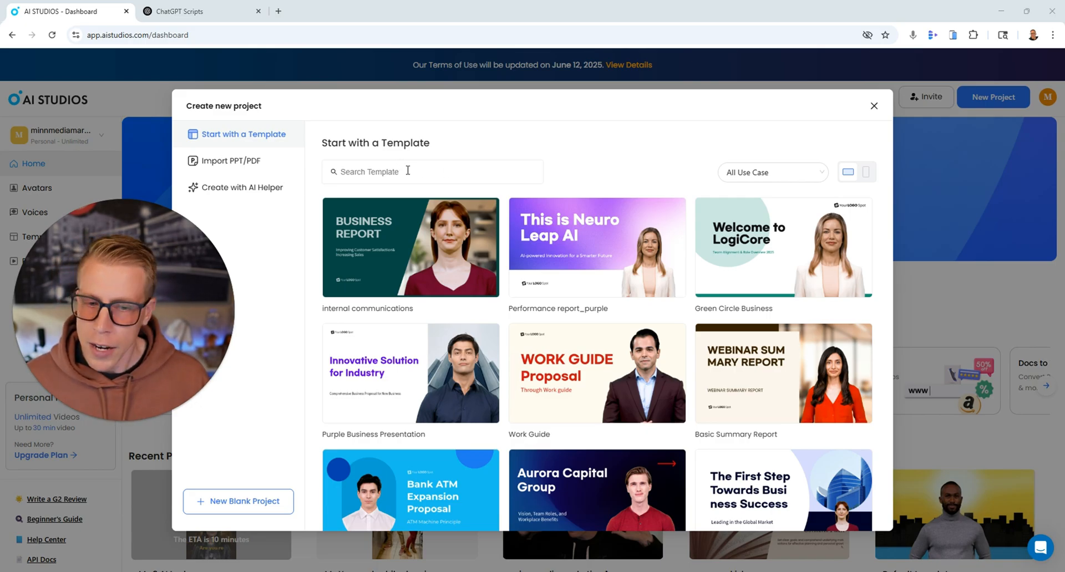
{"action": "type", "text": "training"}
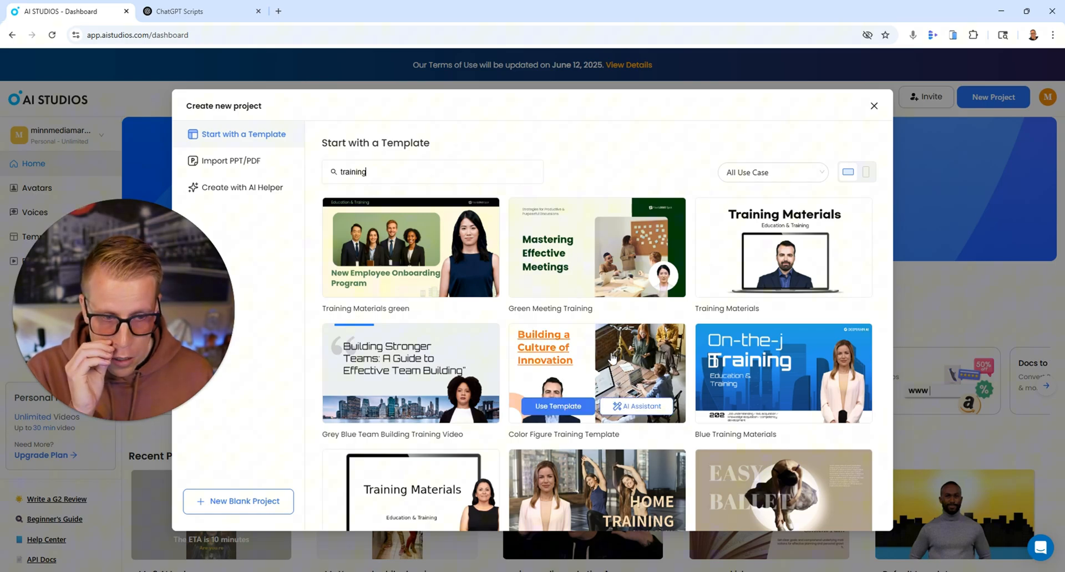
{"action": "scroll", "scroll_direction": "down", "scroll_amount": 3}
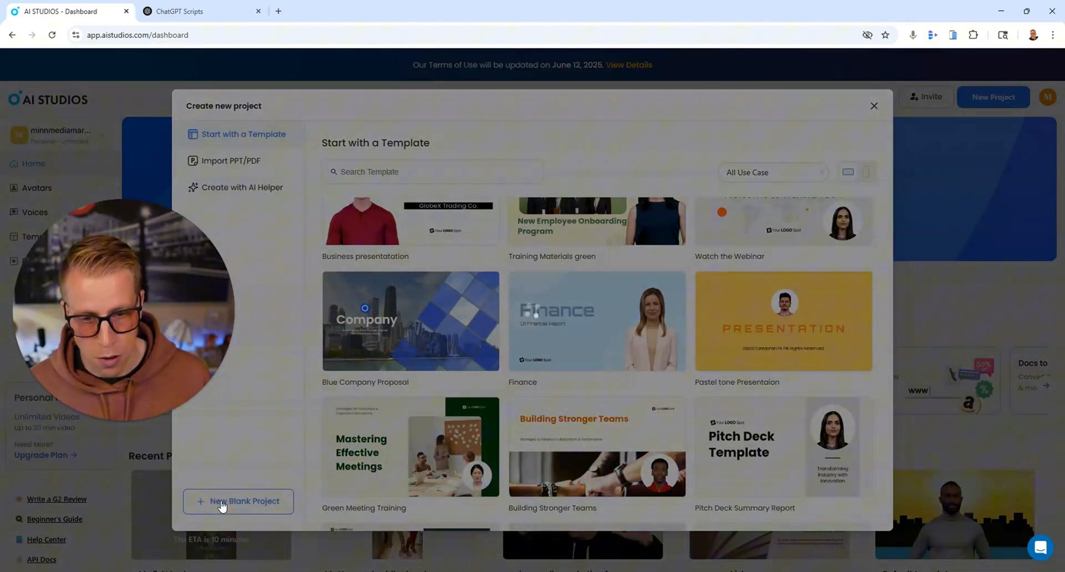
Start a new blank project and try the Ian - Red avatar from the AI Avatars list.
{"action": "left_click", "coordinate": [237, 501]}
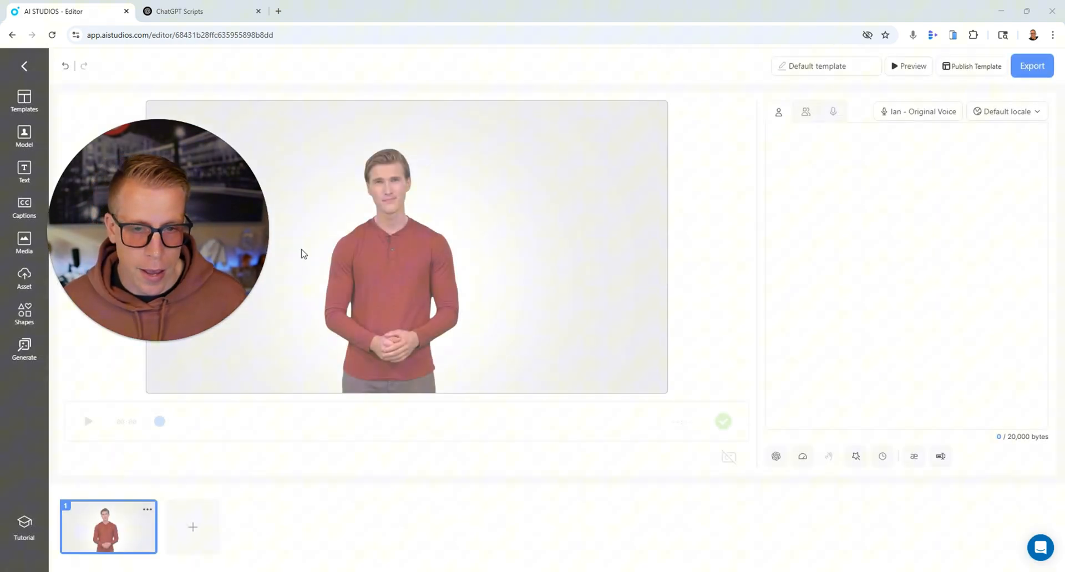
{"action": "left_click_drag", "start_coordinate": [158, 228], "coordinate": [717, 167]}
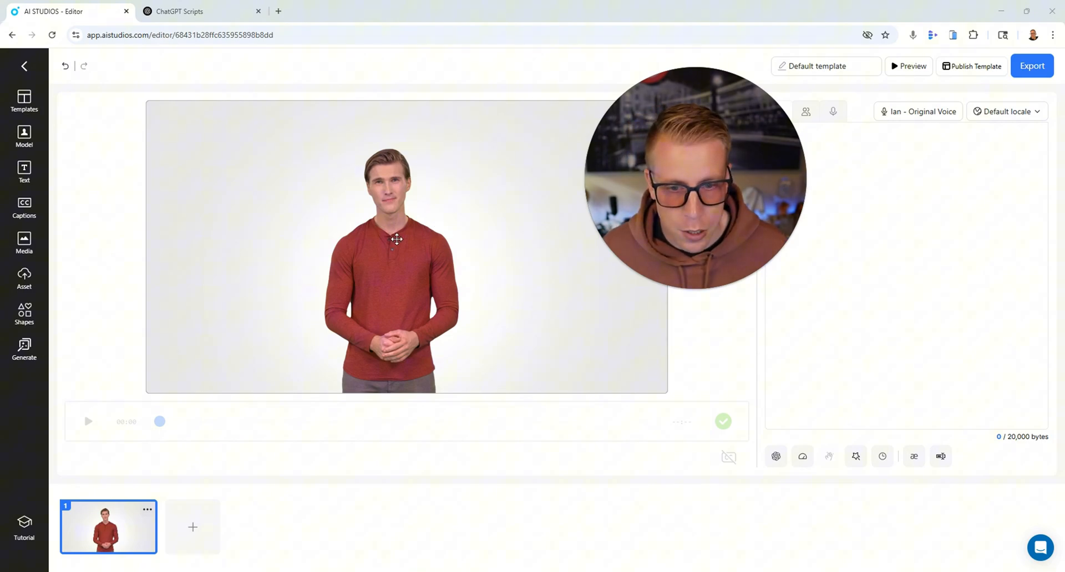
{"action": "left_click", "coordinate": [396, 241]}
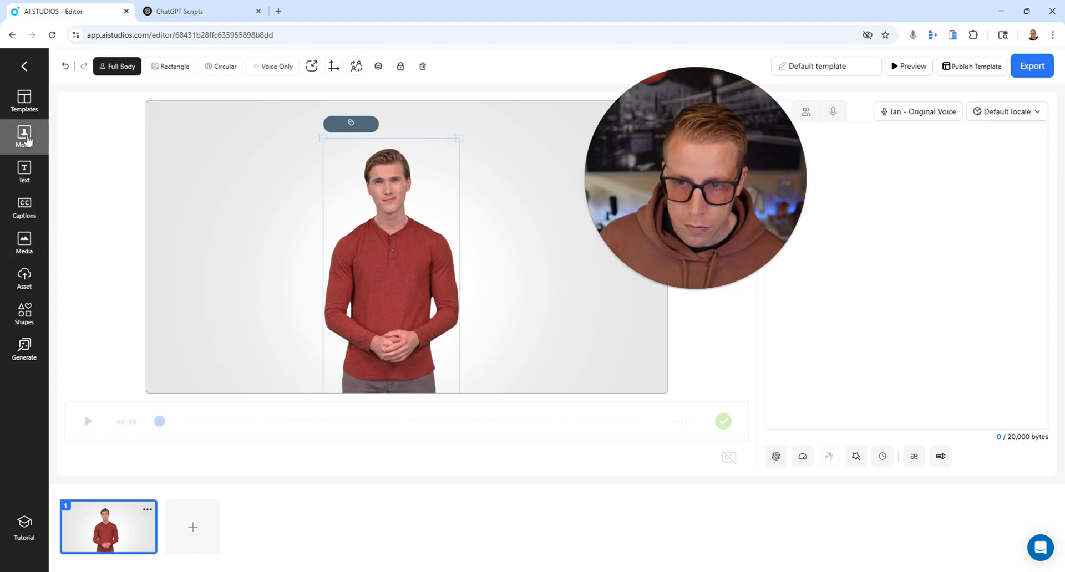
{"action": "left_click", "coordinate": [25, 136]}
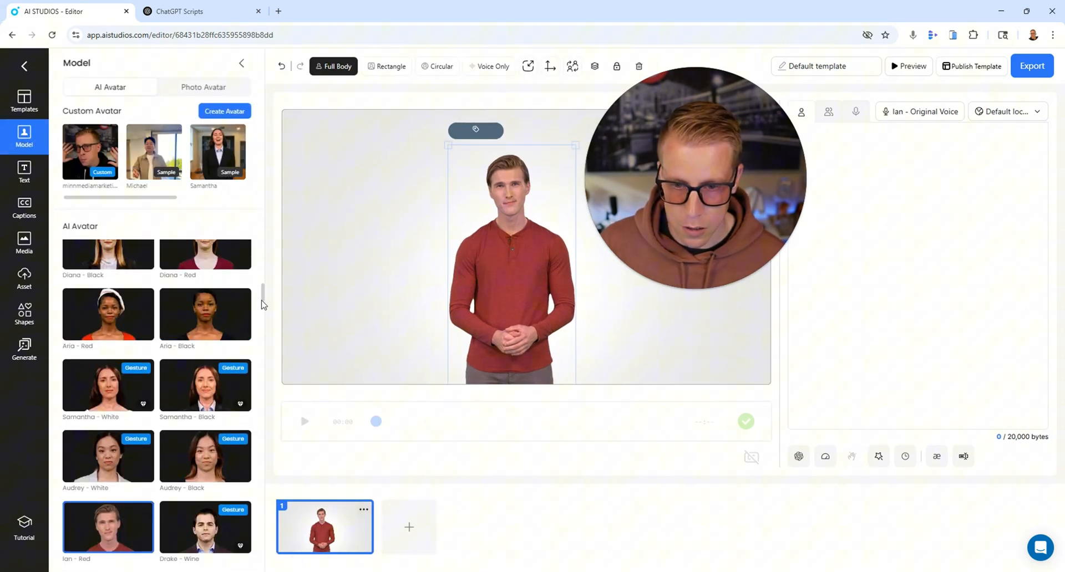
{"action": "scroll", "scroll_direction": "down", "scroll_amount": 3}
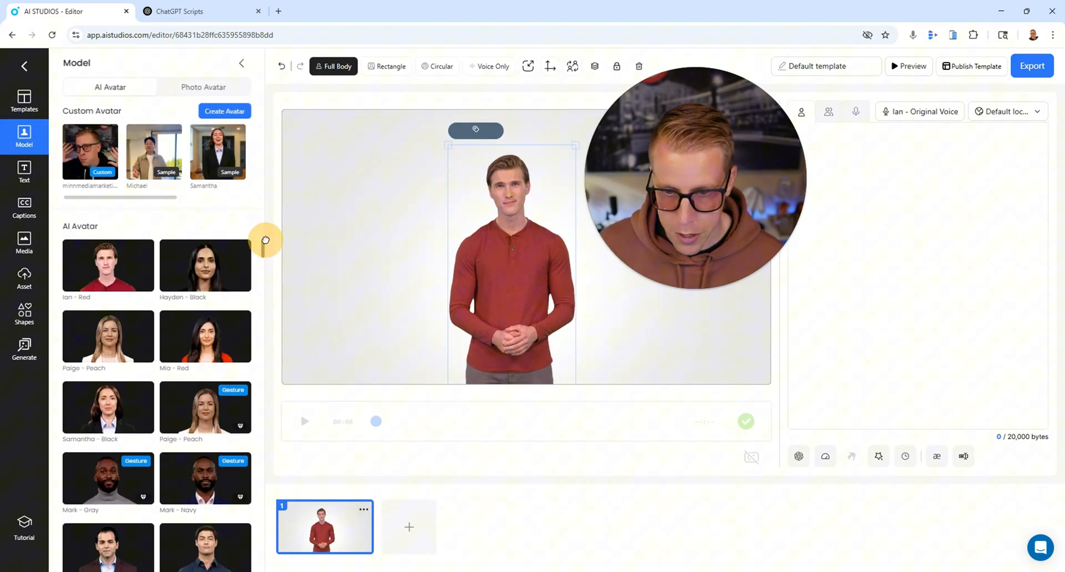
{"action": "left_click", "coordinate": [108, 265]}
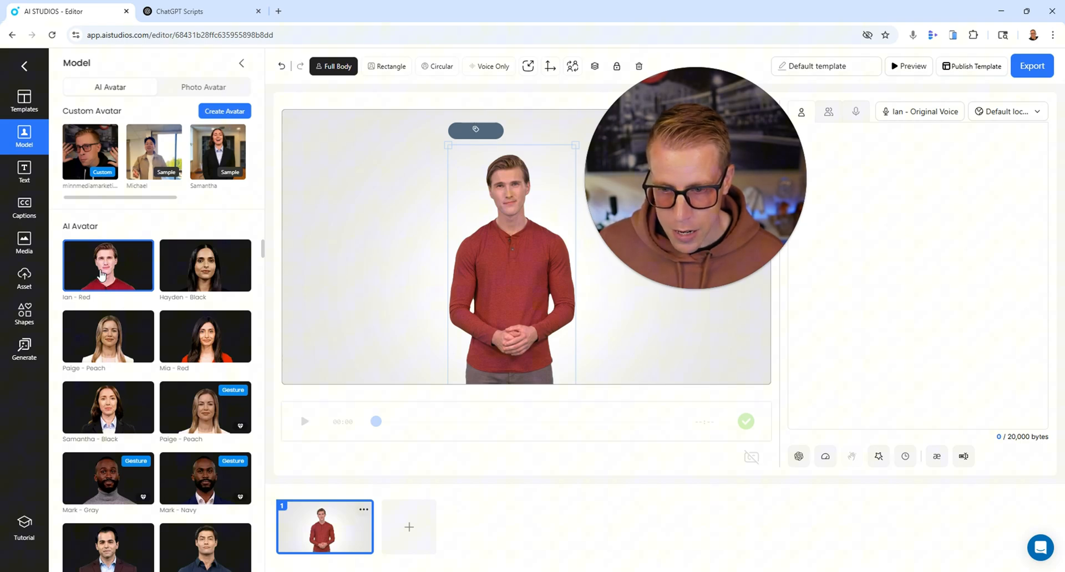
Decline the upgrade offer for Benjamin - Dark Navy and switch the presenter to Hayden - Black.
{"action": "scroll", "scroll_direction": "down", "scroll_amount": 3}
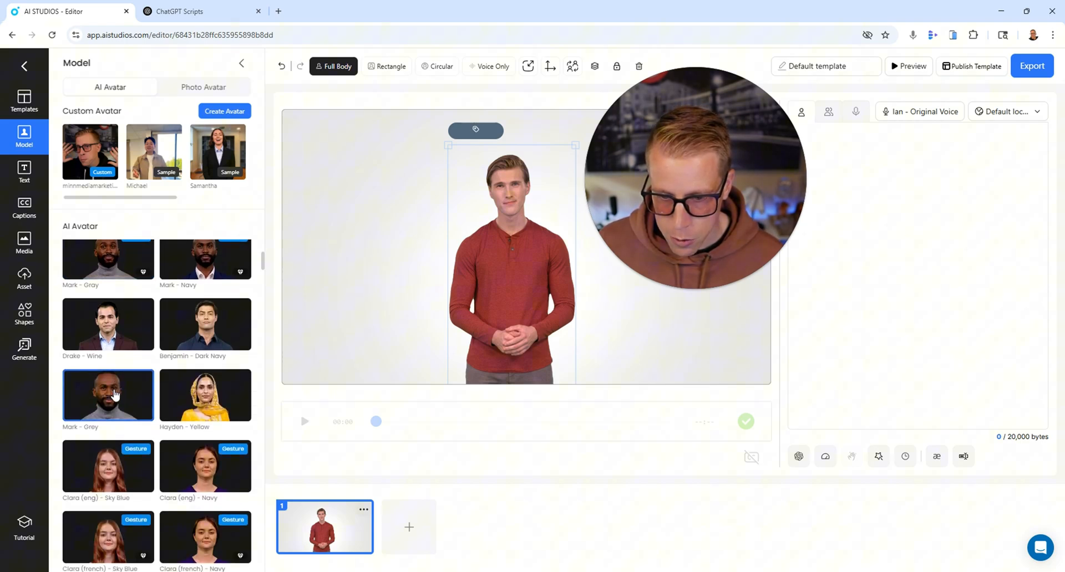
{"action": "scroll", "scroll_direction": "down", "scroll_amount": 3}
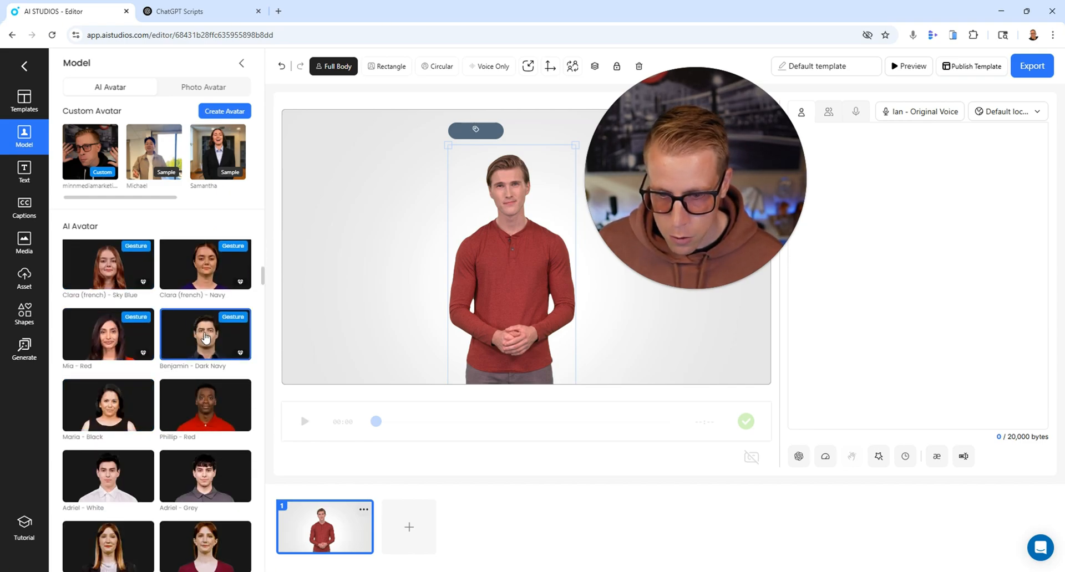
{"action": "left_click", "coordinate": [204, 334]}
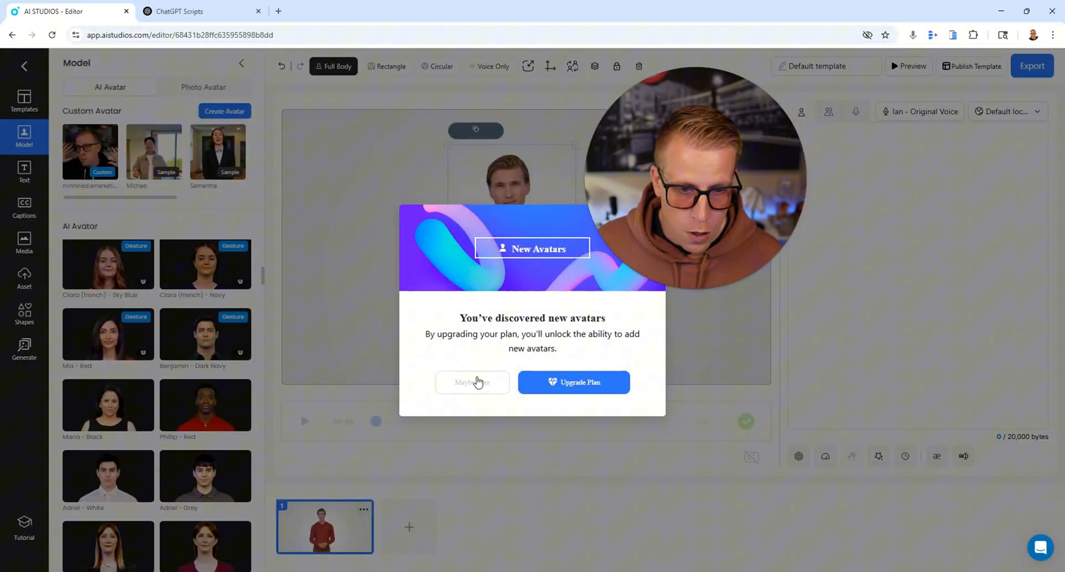
{"action": "left_click", "coordinate": [472, 383]}
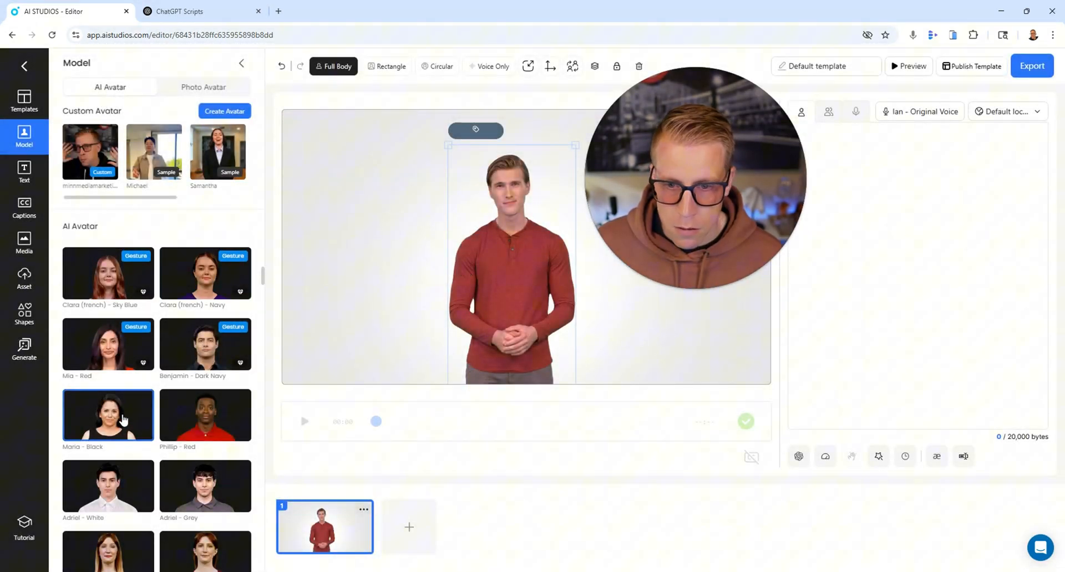
{"action": "scroll", "scroll_direction": "down", "scroll_amount": 3}
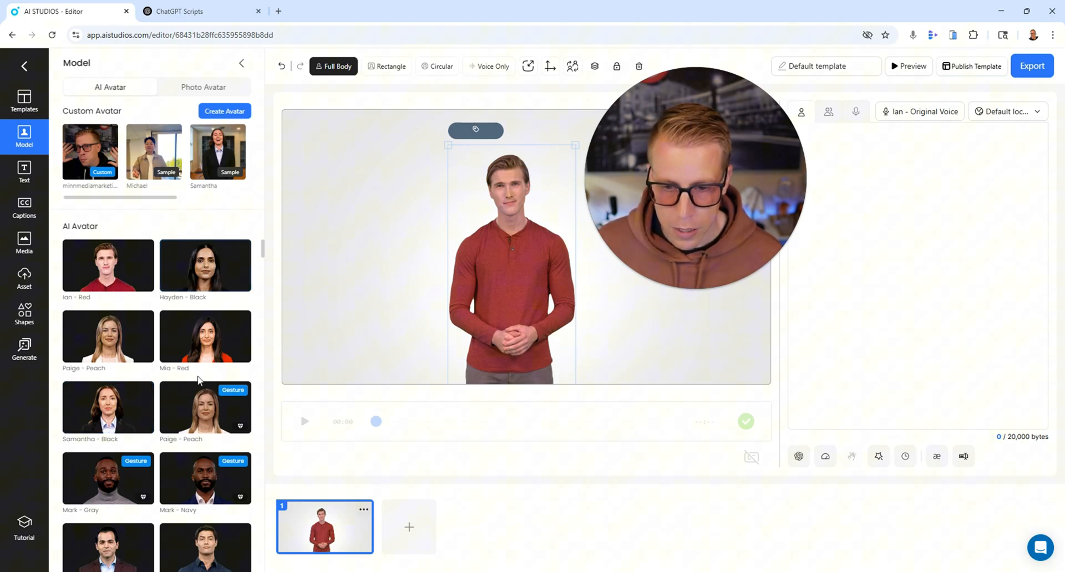
{"action": "left_click", "coordinate": [205, 265]}
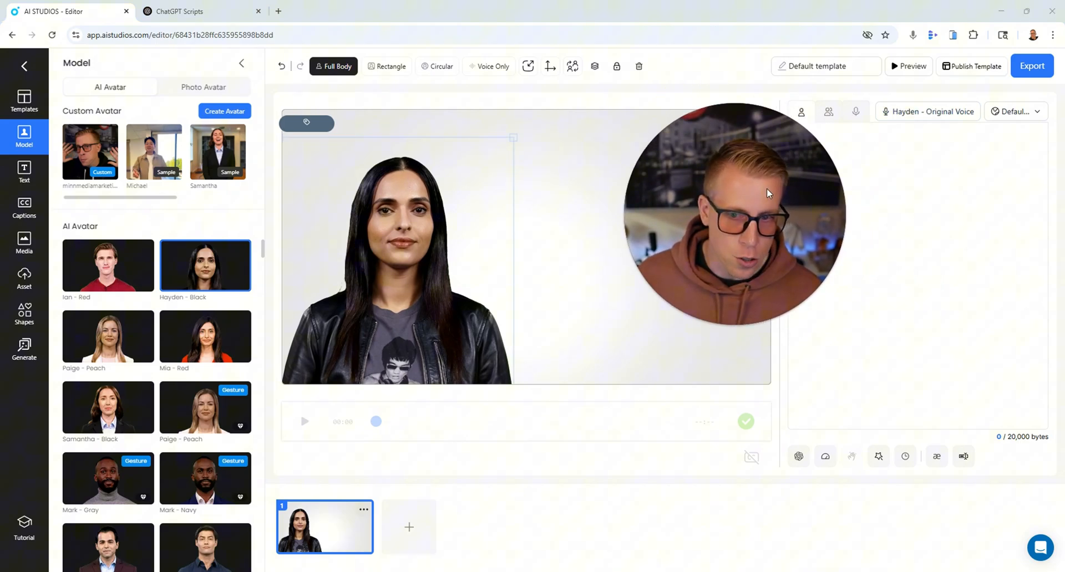
Choose Hayden's original voice in Select AI Voice and apply it to the avatar.
{"action": "left_click", "coordinate": [242, 62]}
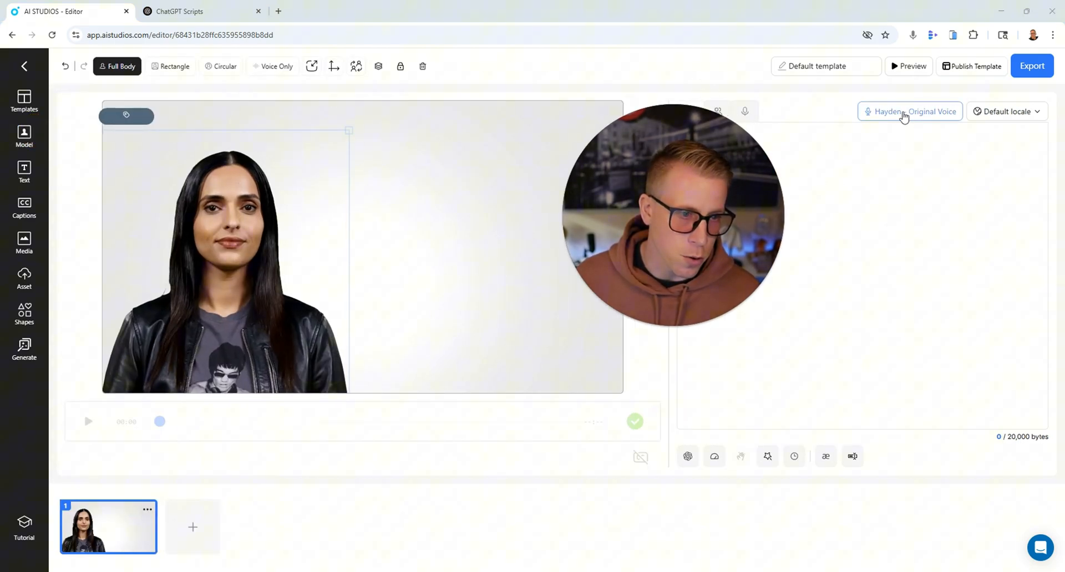
{"action": "left_click", "coordinate": [910, 110]}
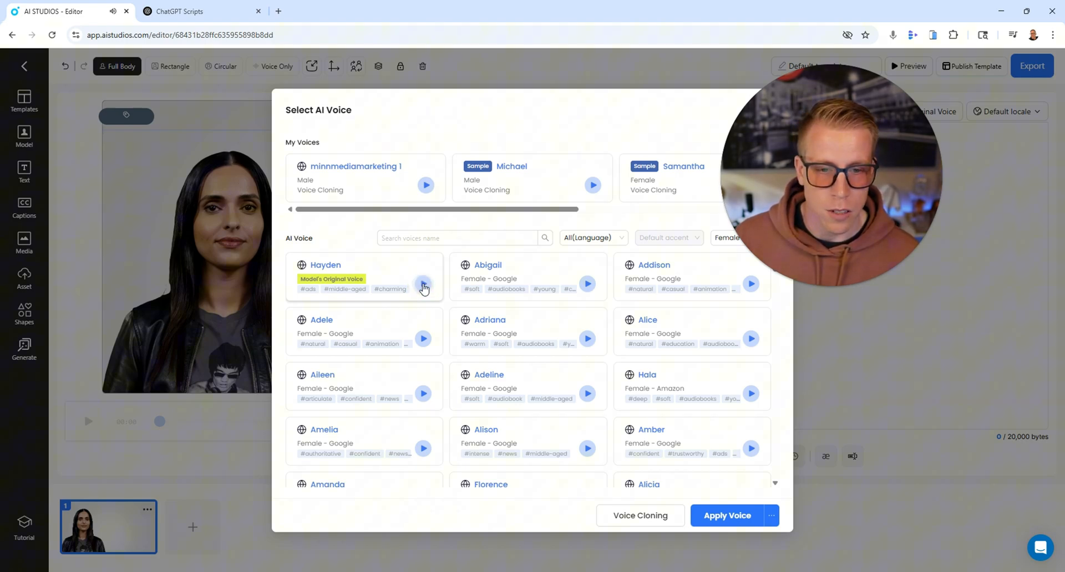
{"action": "mouse_move", "coordinate": [574, 294]}
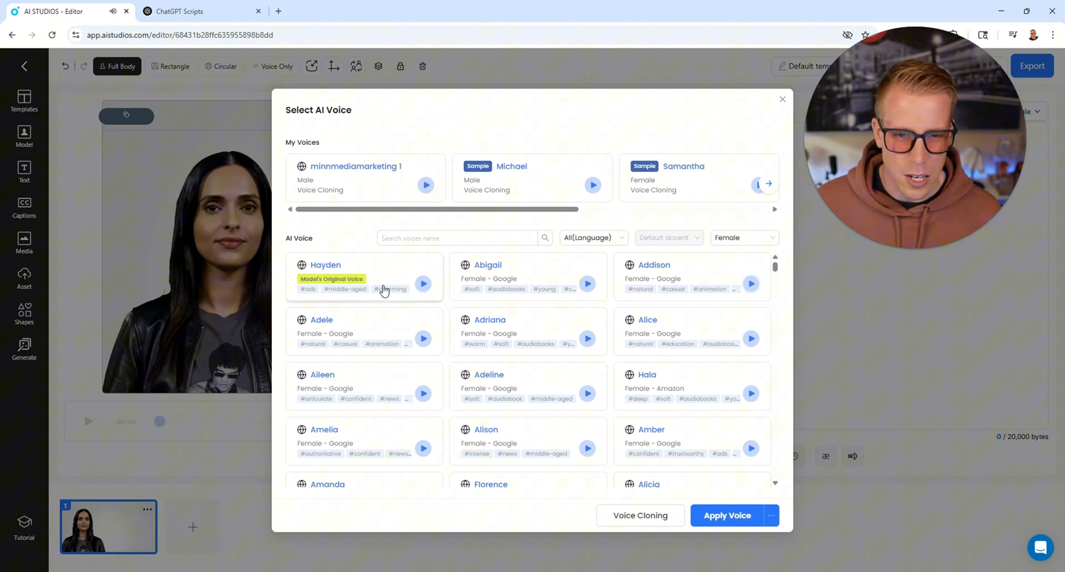
{"action": "left_click", "coordinate": [363, 276]}
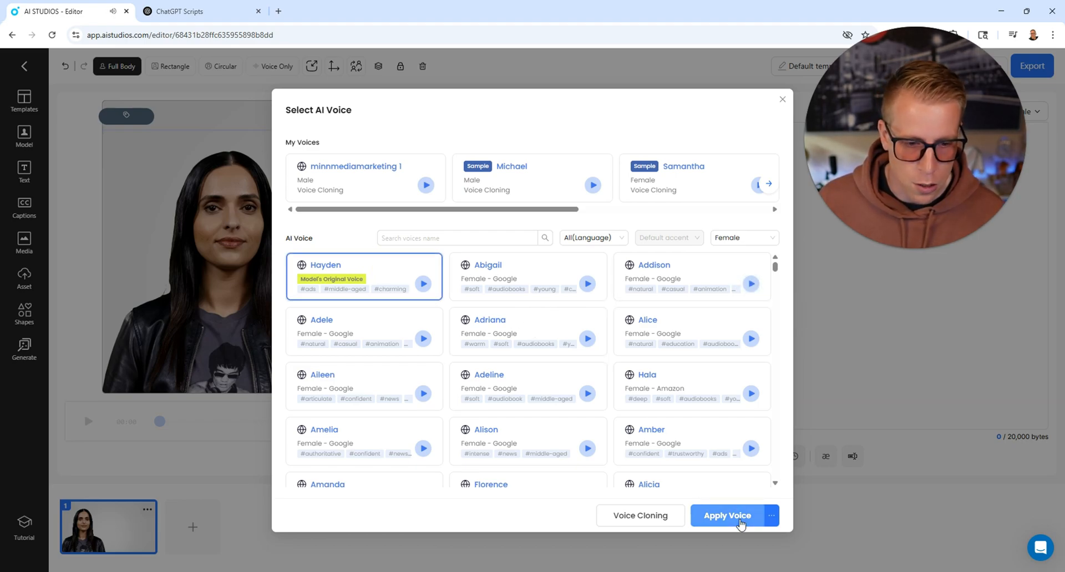
{"action": "left_click", "coordinate": [725, 516]}
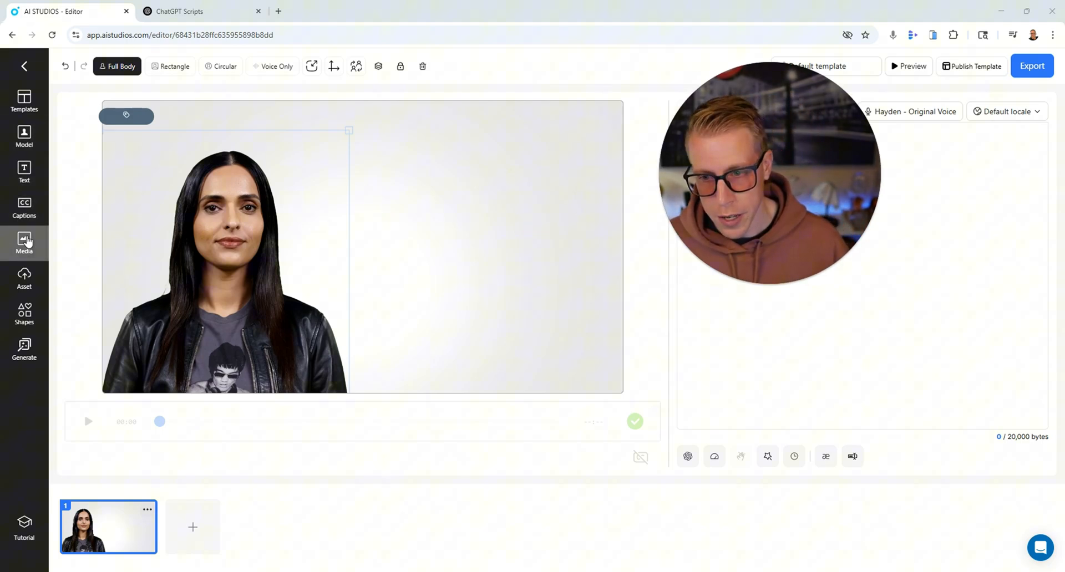
Set the mountain-lake image from the Media library as the scene background.
{"action": "left_click", "coordinate": [24, 240]}
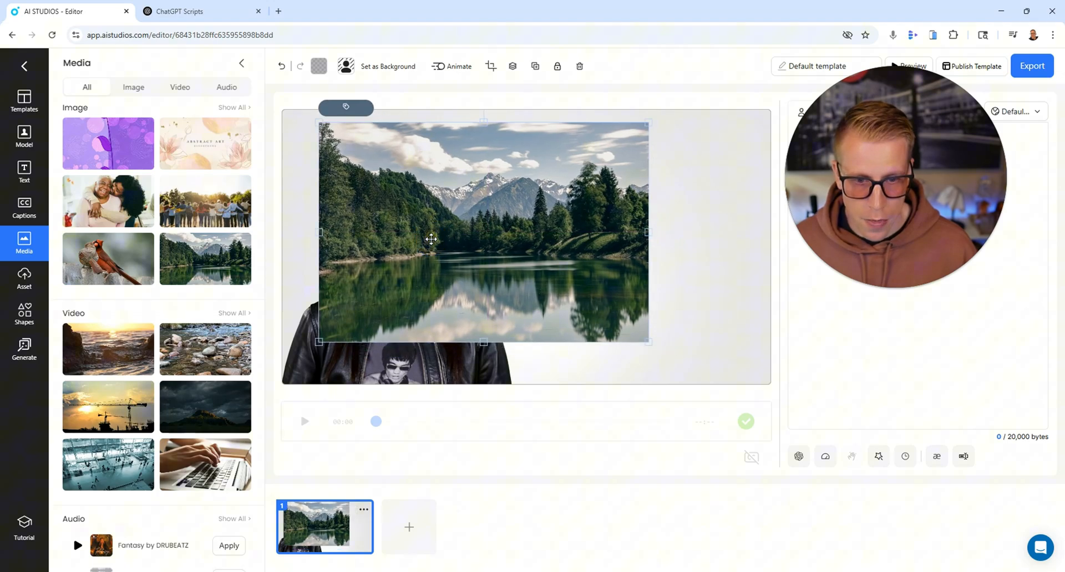
{"action": "right_click", "coordinate": [430, 238]}
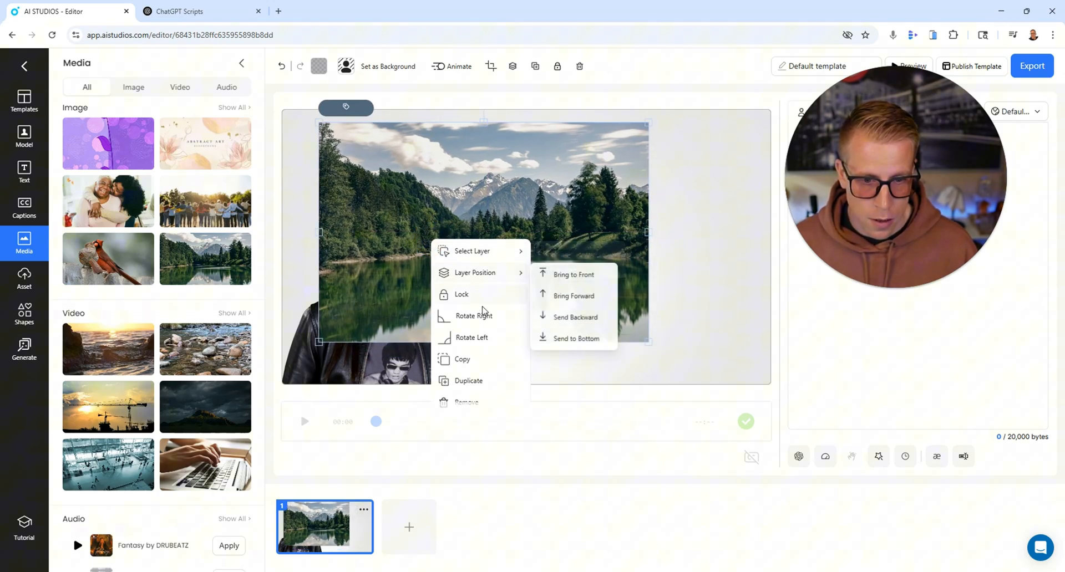
{"action": "mouse_move", "coordinate": [559, 282]}
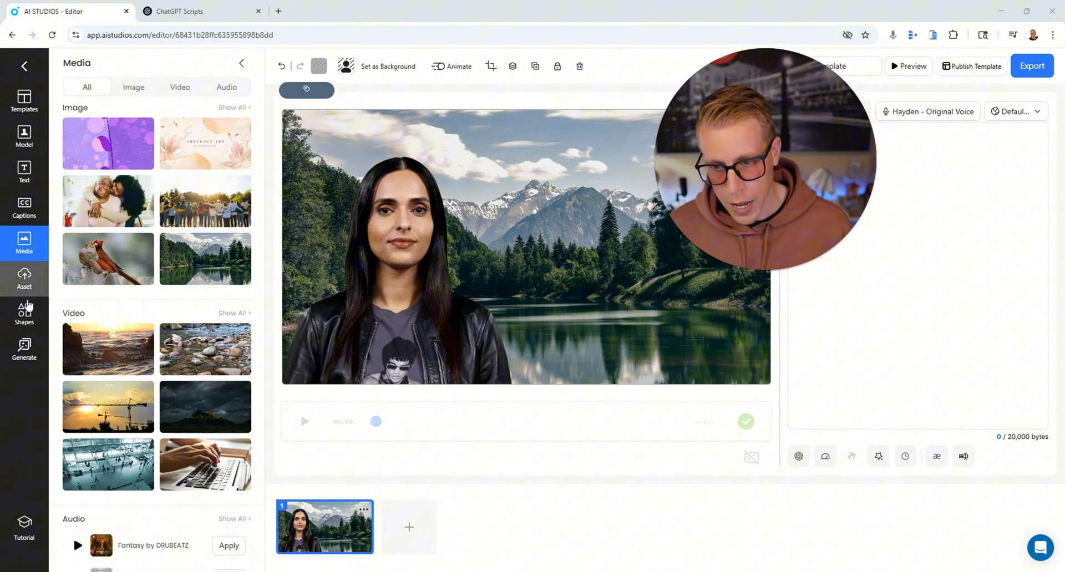
{"action": "left_click", "coordinate": [25, 350]}
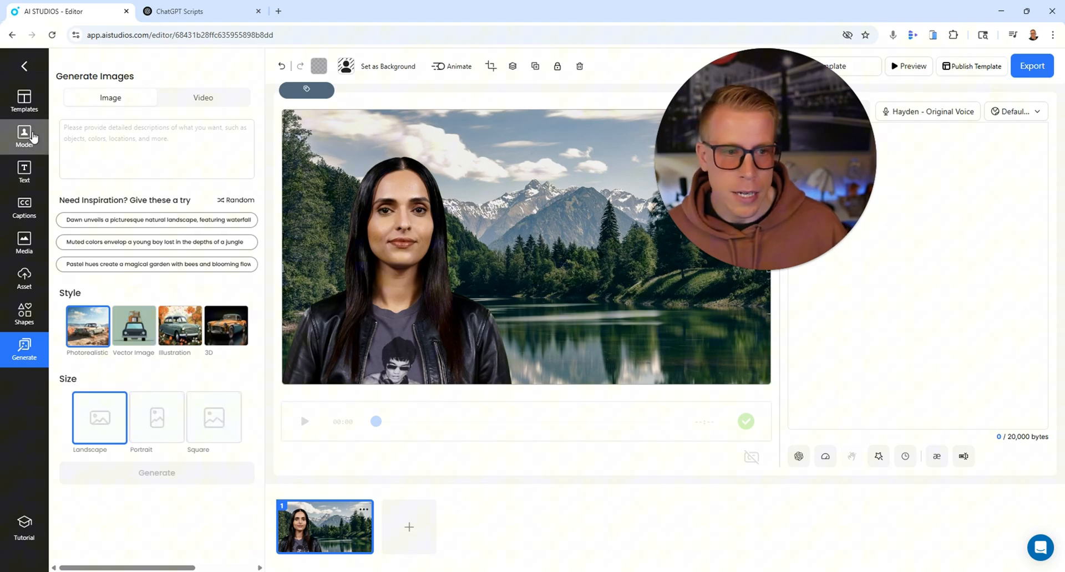
Select the 30-second AI social media video script text in the ChatGPT conversation.
{"action": "left_click", "coordinate": [24, 135]}
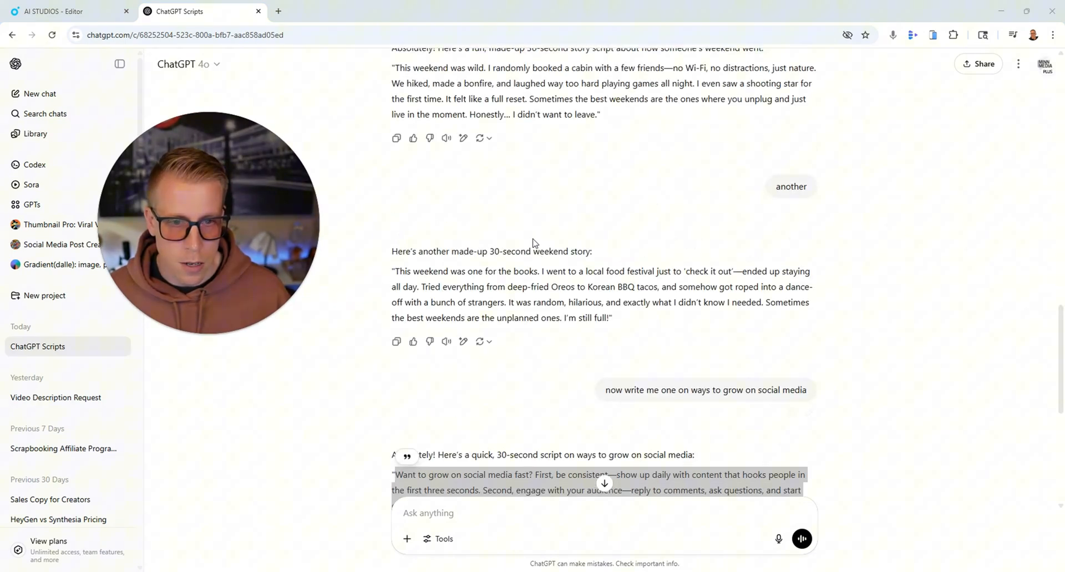
{"action": "scroll", "scroll_direction": "up", "scroll_amount": 3}
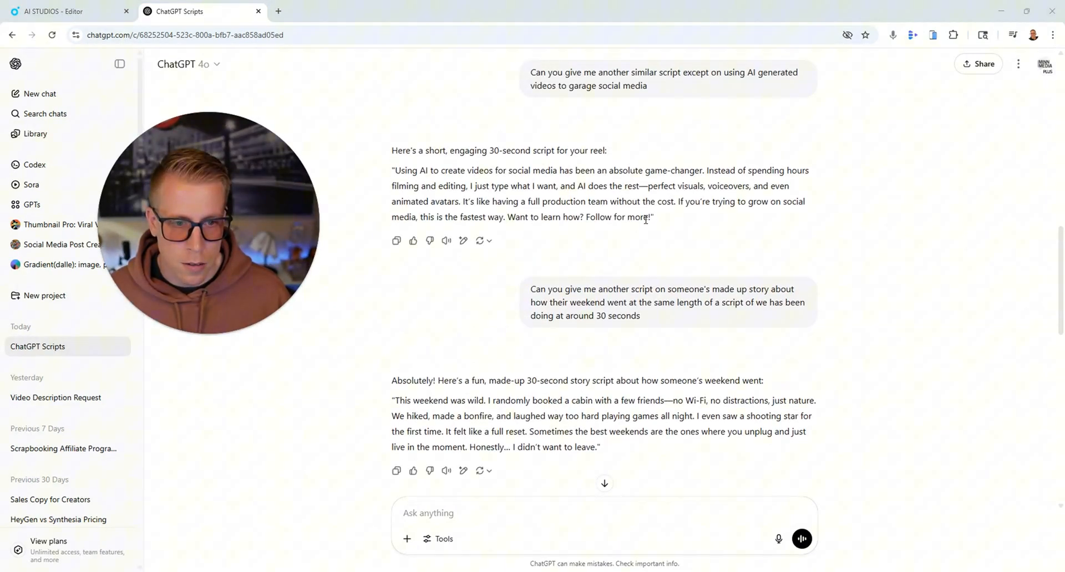
{"action": "left_click_drag", "start_coordinate": [392, 171], "coordinate": [650, 216]}
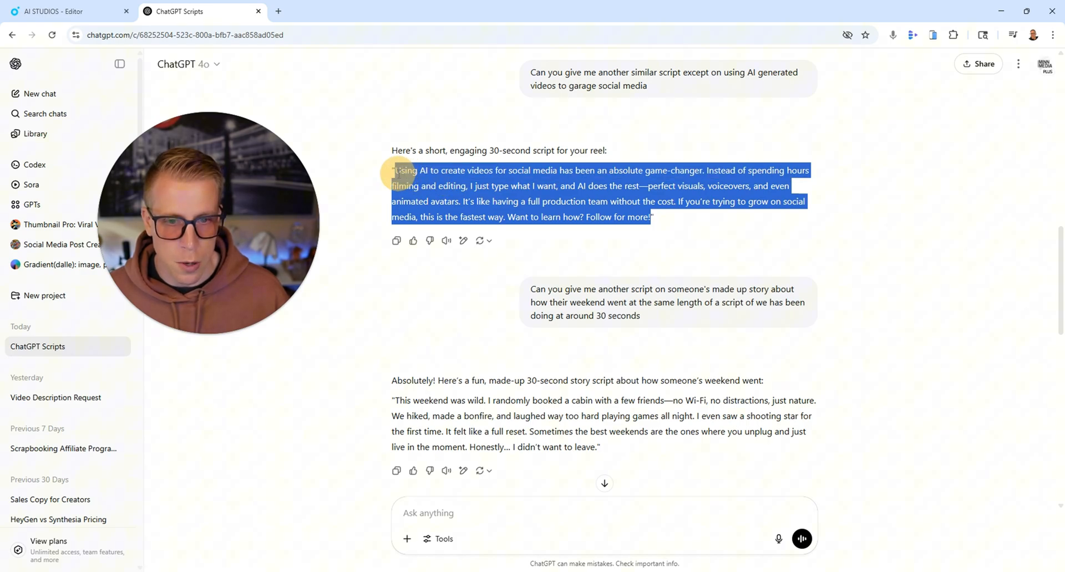
Paste the ChatGPT script into Hayden's scene script box in AI Studios.
{"action": "left_click", "coordinate": [67, 11]}
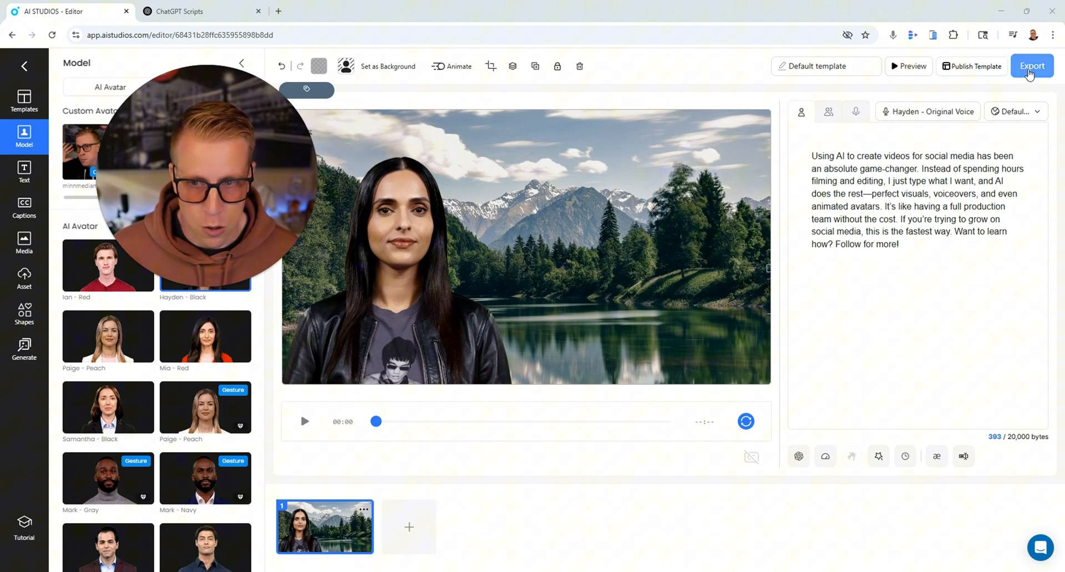
{"action": "mouse_move", "coordinate": [23, 66]}
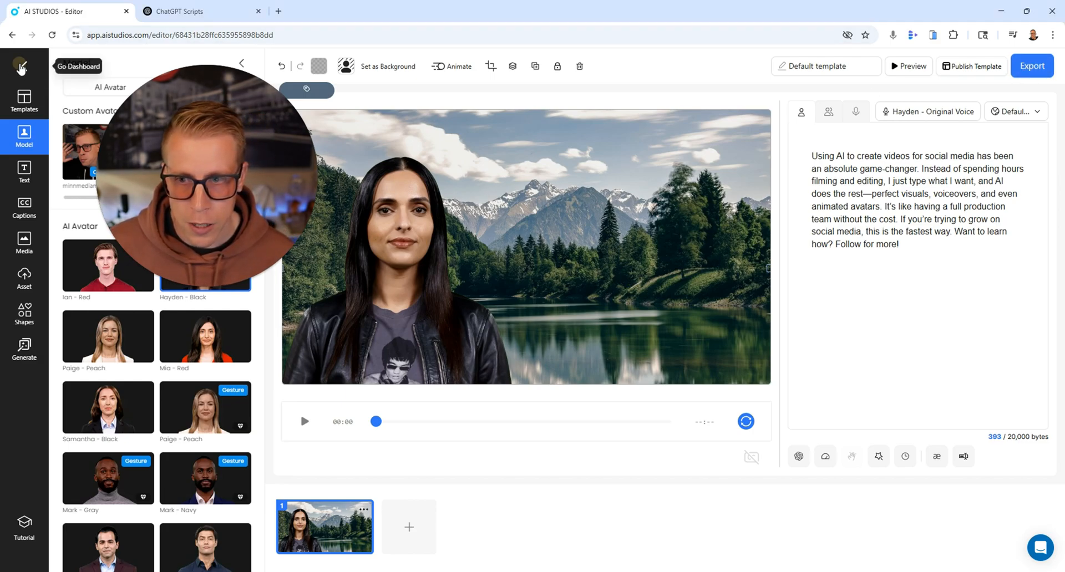
Briefly play the exported M_3 AI tool video from the dashboard, then return home.
{"action": "left_click", "coordinate": [23, 64]}
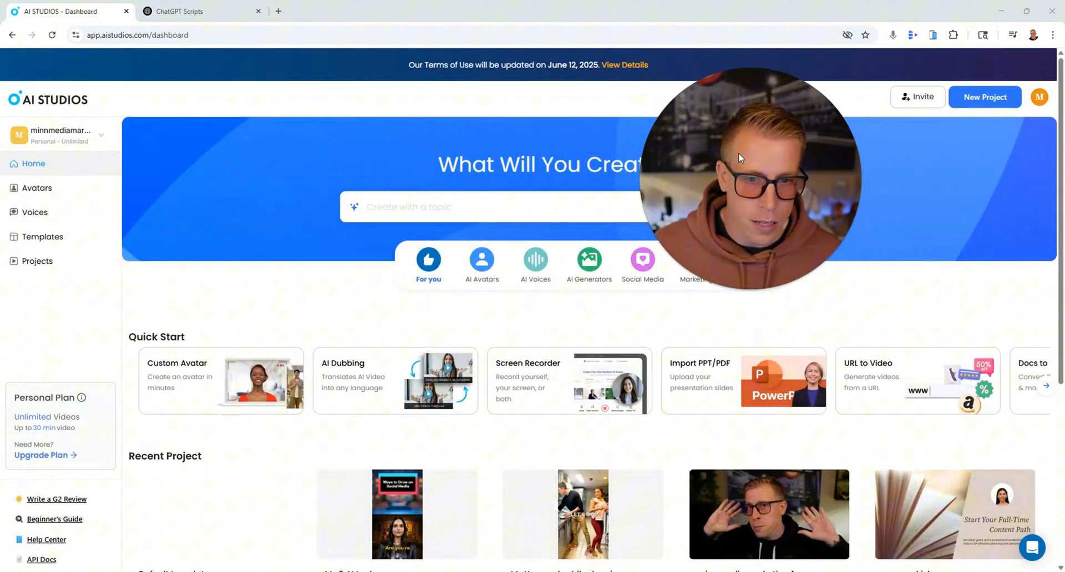
{"action": "scroll", "scroll_direction": "down", "scroll_amount": 3}
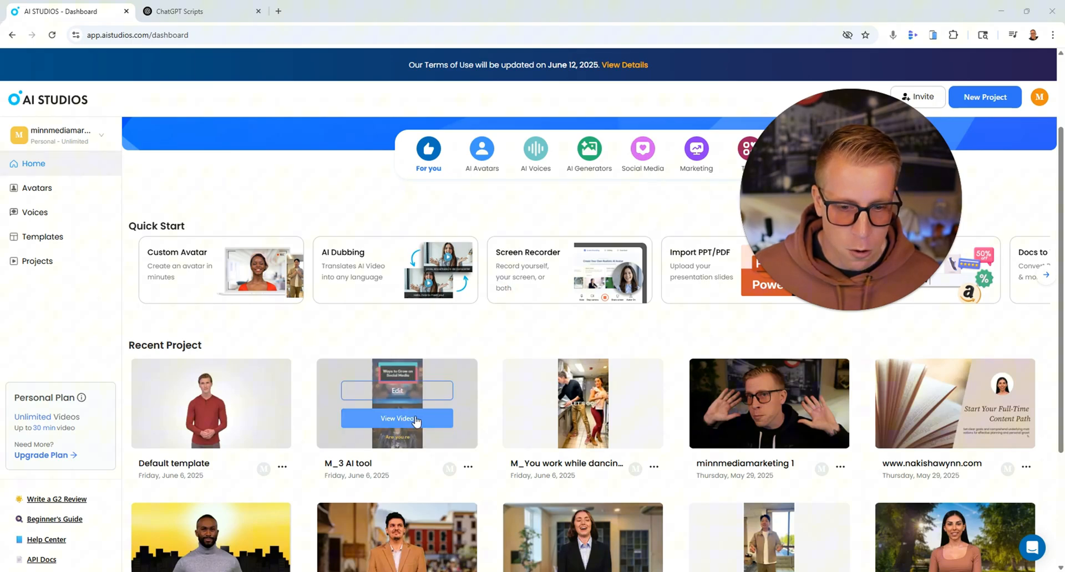
{"action": "left_click", "coordinate": [398, 418]}
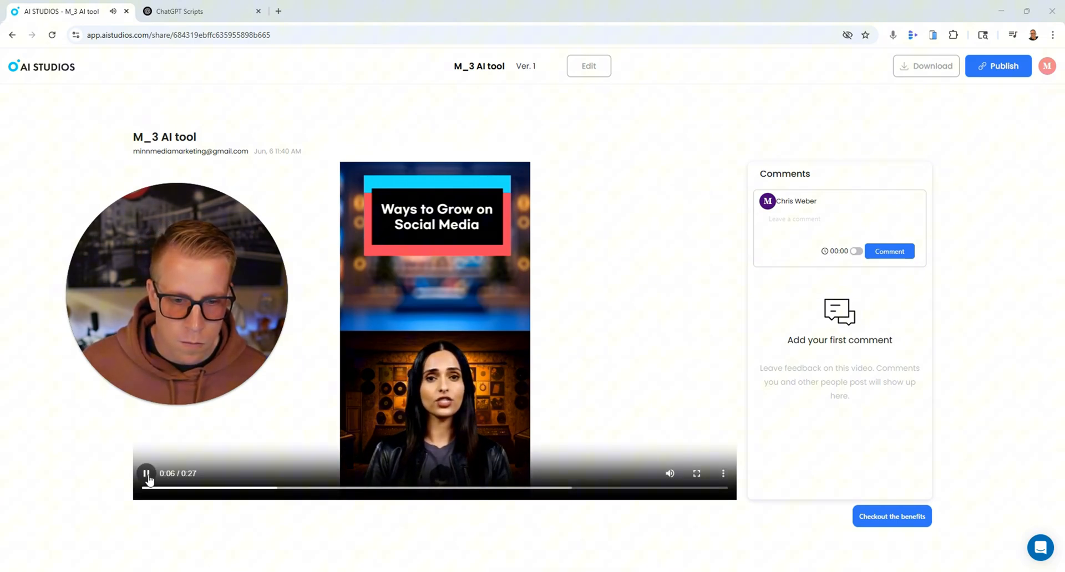
{"action": "left_click", "coordinate": [147, 474]}
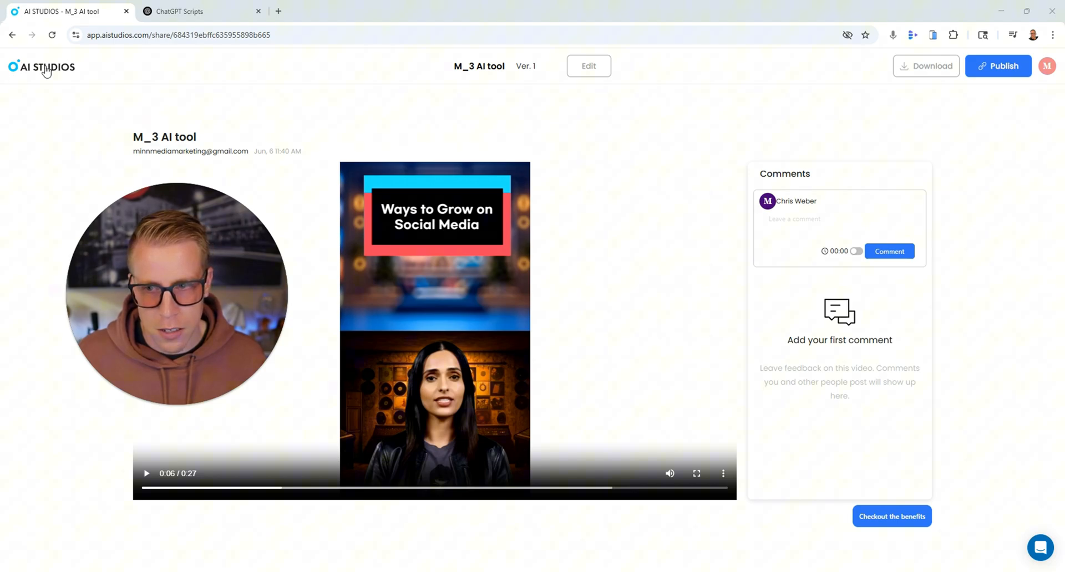
{"action": "left_click", "coordinate": [43, 67]}
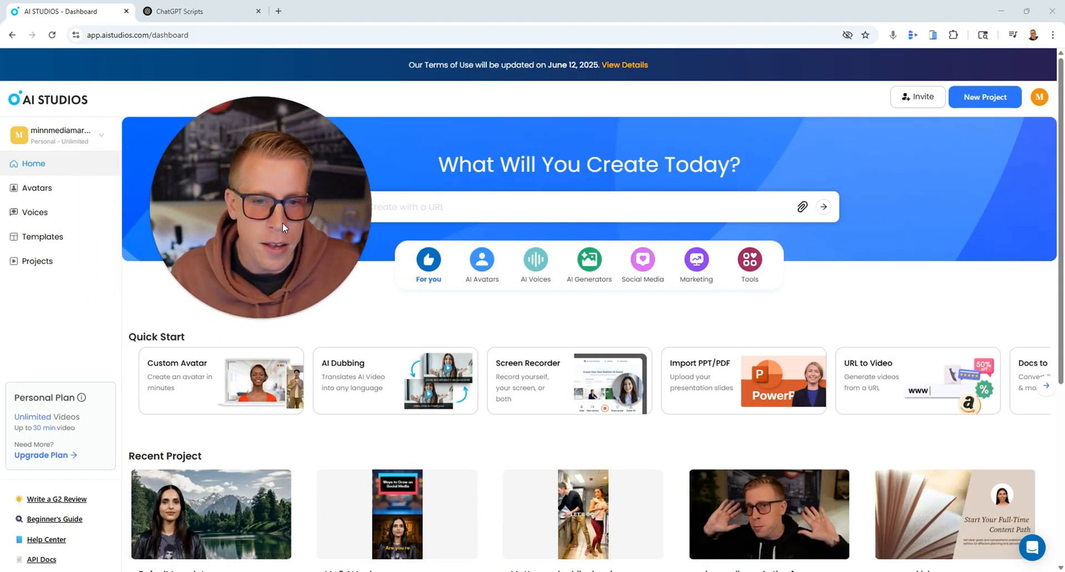
Start Create Avatar from the Avatars page and reach the Record Avatar webcam step.
{"action": "left_click", "coordinate": [36, 188]}
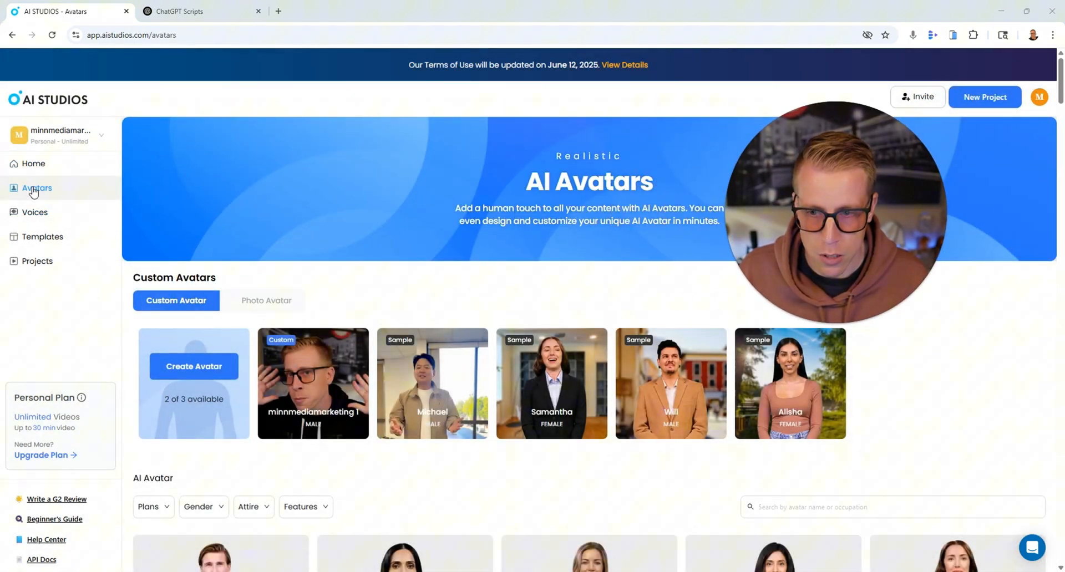
{"action": "mouse_move", "coordinate": [197, 367]}
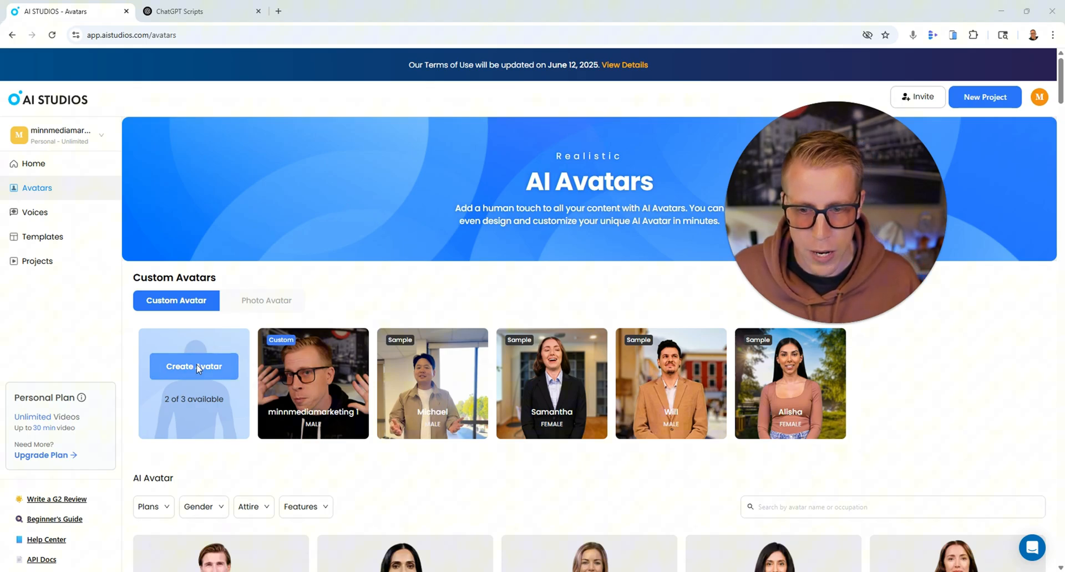
{"action": "left_click", "coordinate": [193, 366]}
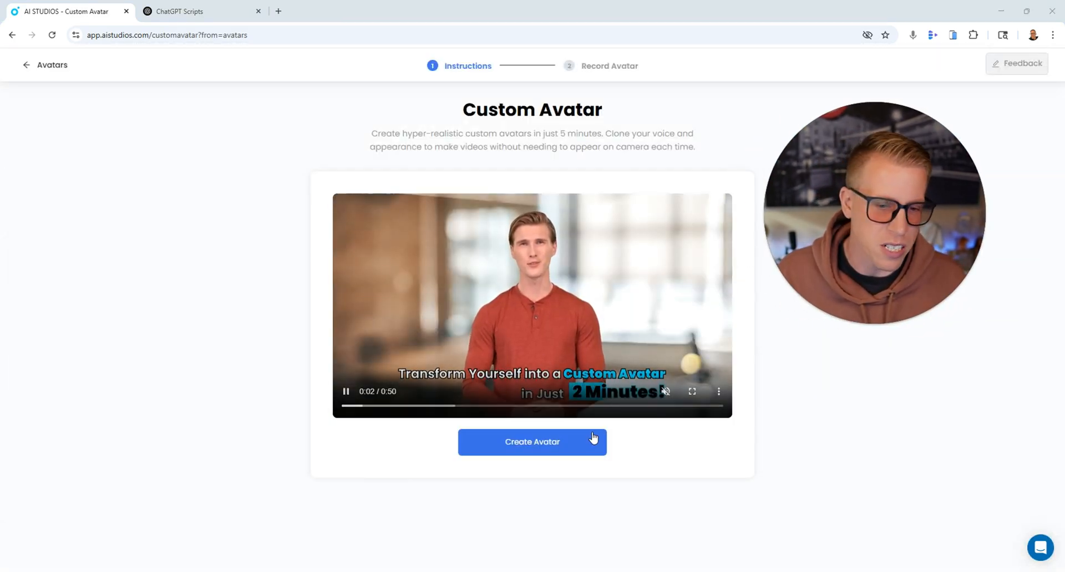
{"action": "left_click", "coordinate": [533, 442]}
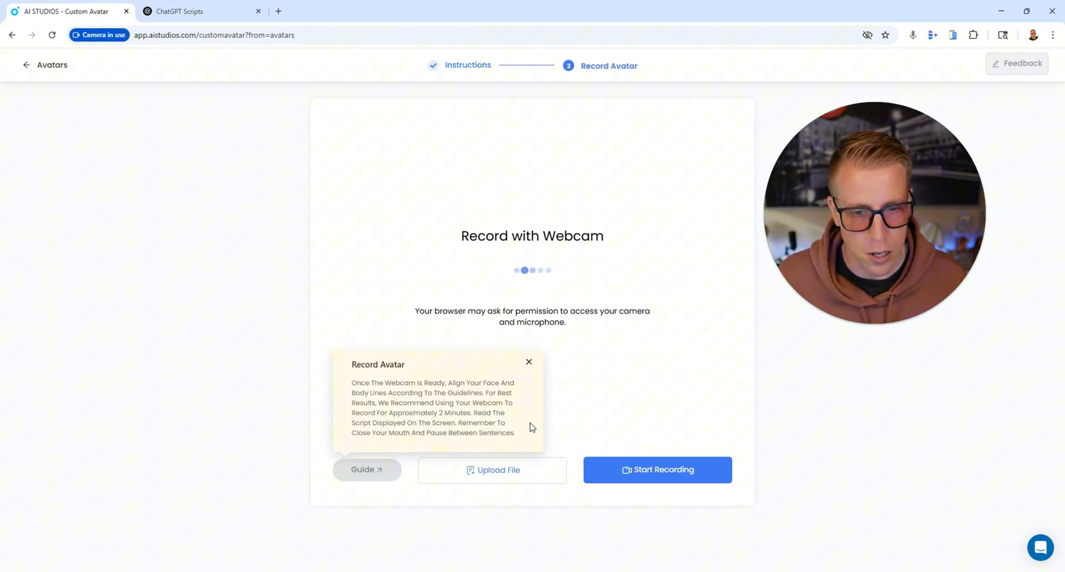
{"action": "left_click", "coordinate": [529, 361]}
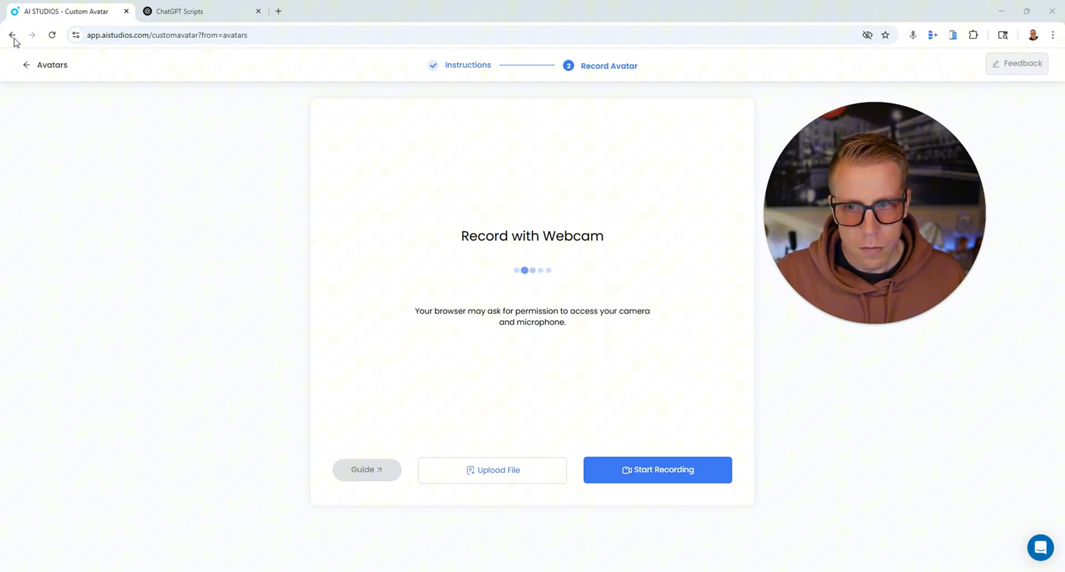
Leave avatar recording and view the minnmediamarketing 1 video from Projects.
{"action": "left_click", "coordinate": [13, 34]}
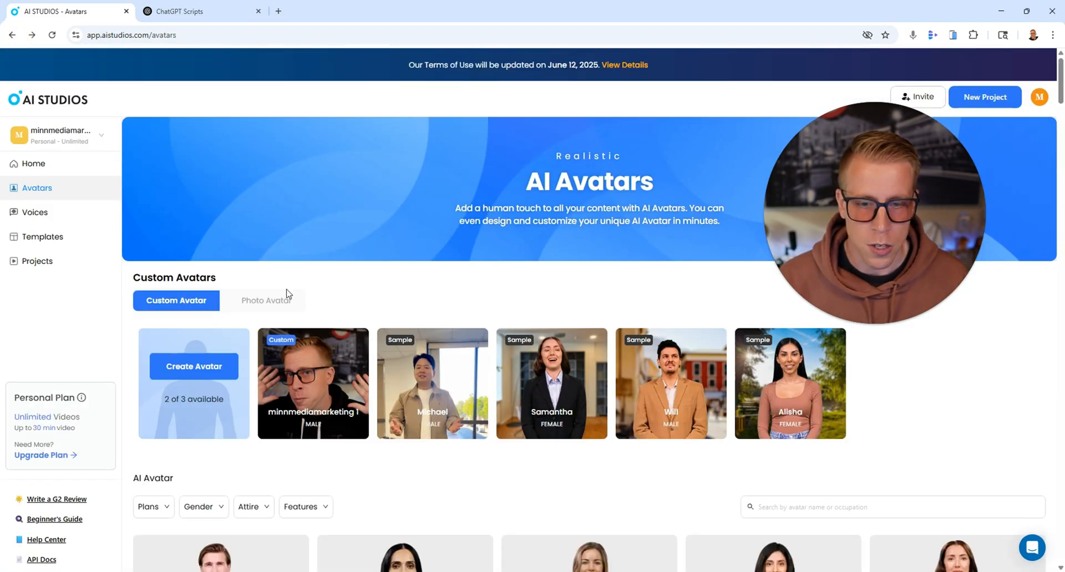
{"action": "scroll", "scroll_direction": "down", "scroll_amount": 3}
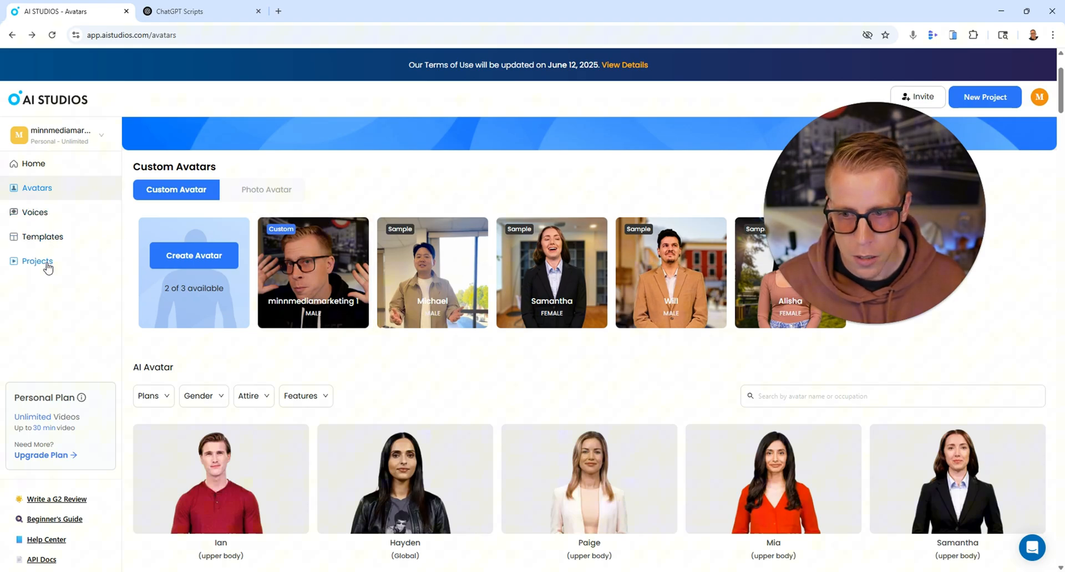
{"action": "left_click", "coordinate": [37, 261]}
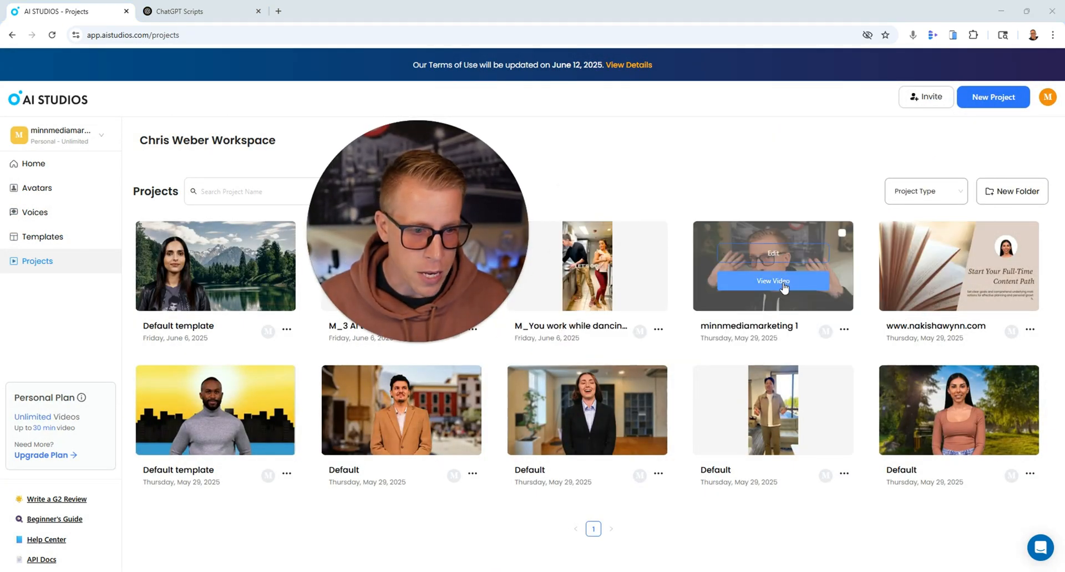
{"action": "left_click", "coordinate": [773, 281]}
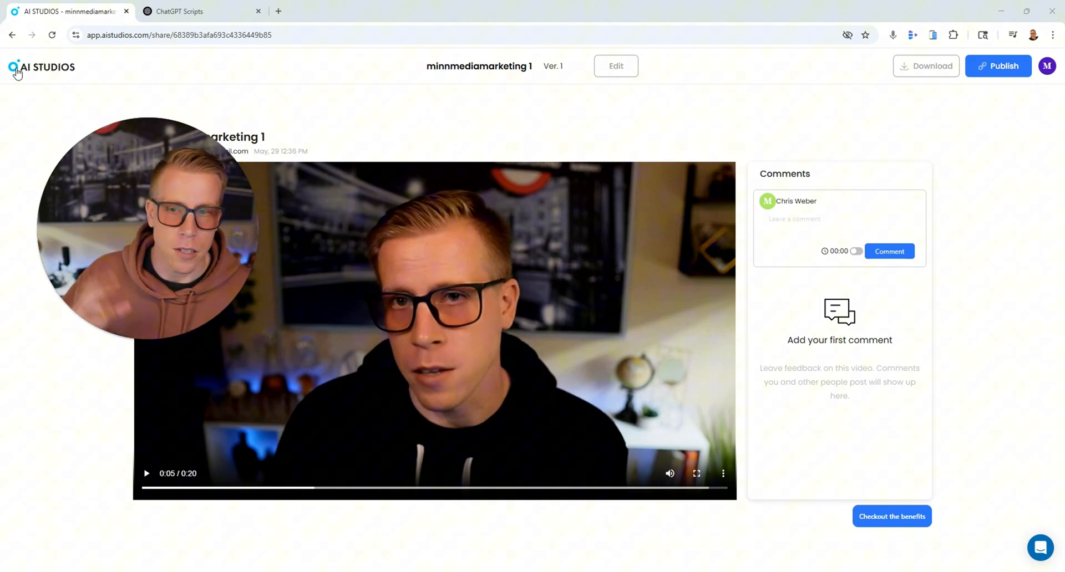
{"action": "mouse_move", "coordinate": [10, 35]}
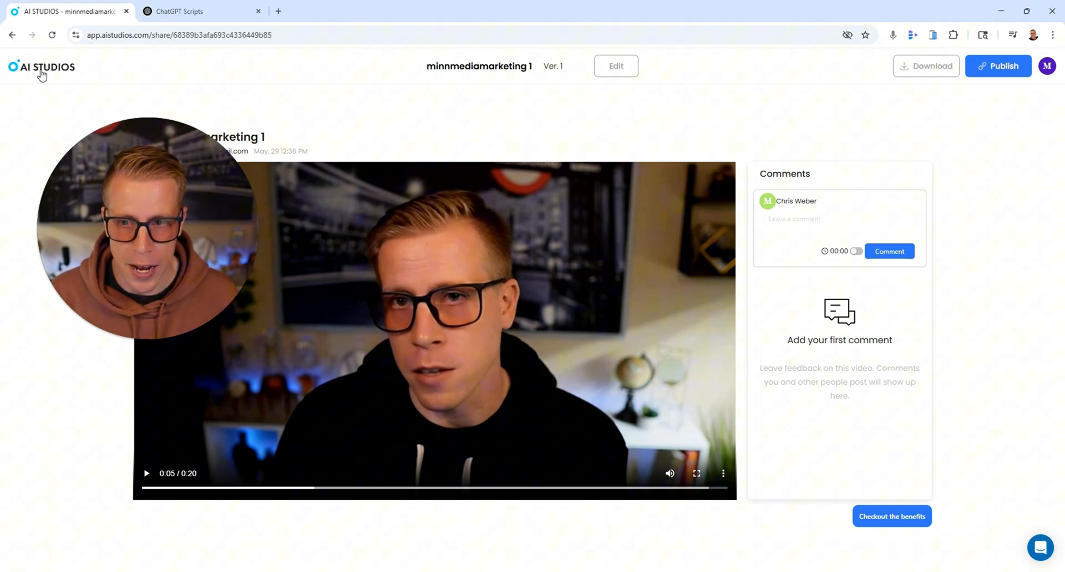
Preview the Import PPT/PDF slides-to-video dialog from Quick Start and close it.
{"action": "left_click", "coordinate": [42, 66]}
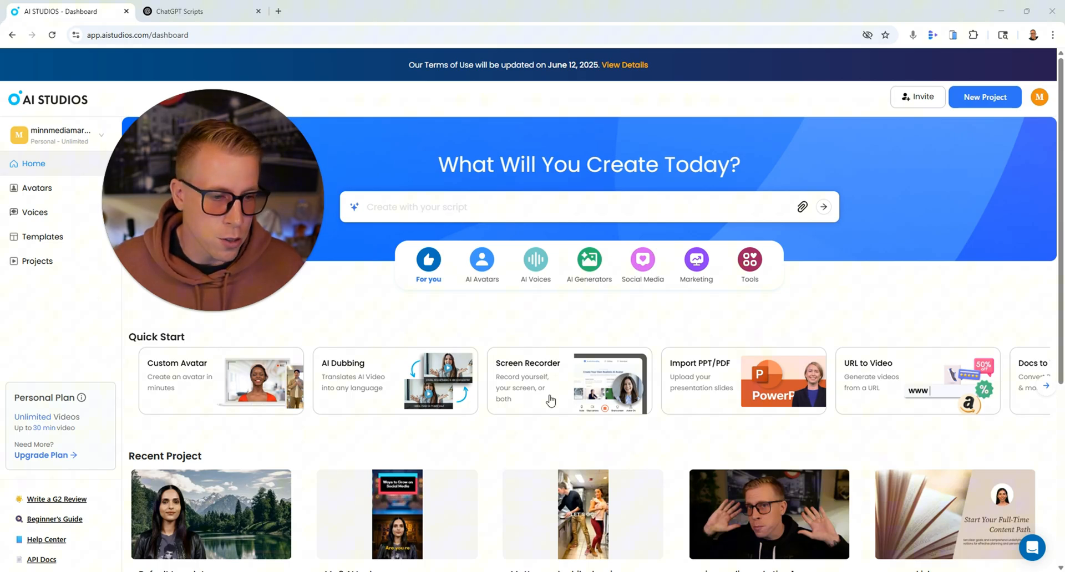
{"action": "left_click", "coordinate": [743, 381]}
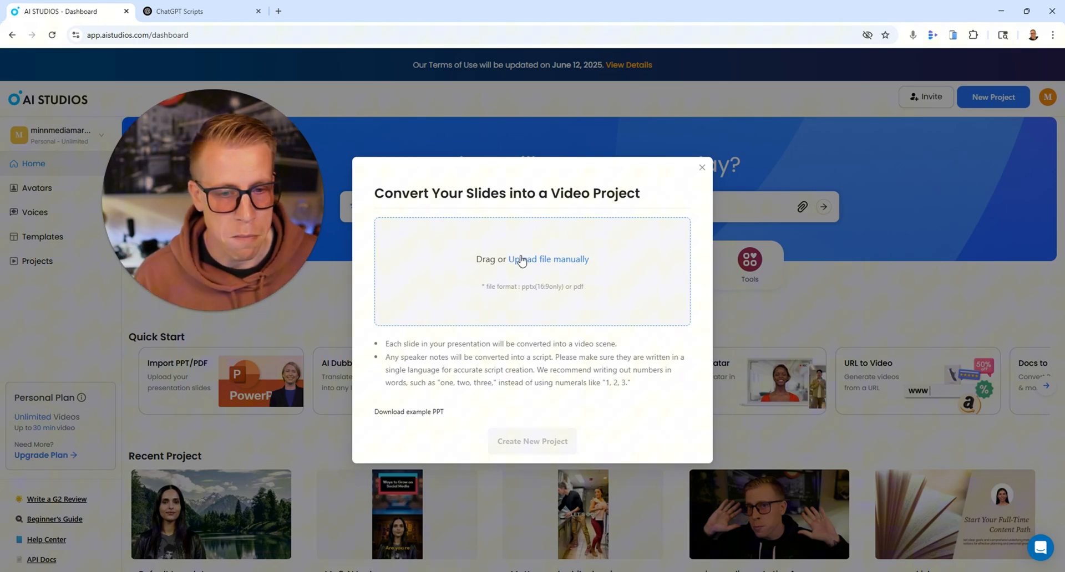
{"action": "left_click", "coordinate": [701, 167]}
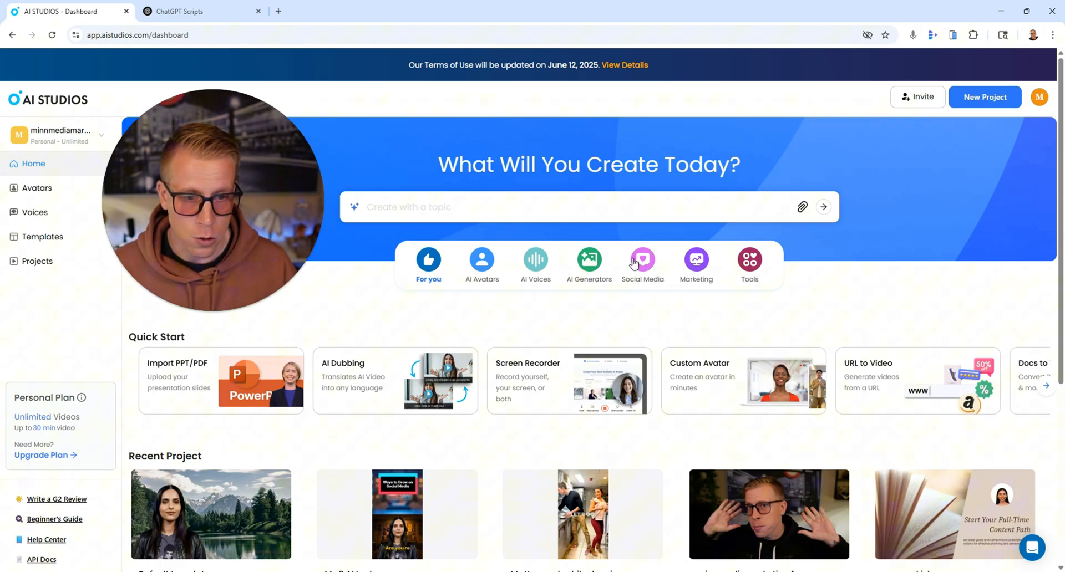
Visit Projects, return home and show the AI Generators category of tools.
{"action": "left_click", "coordinate": [588, 261]}
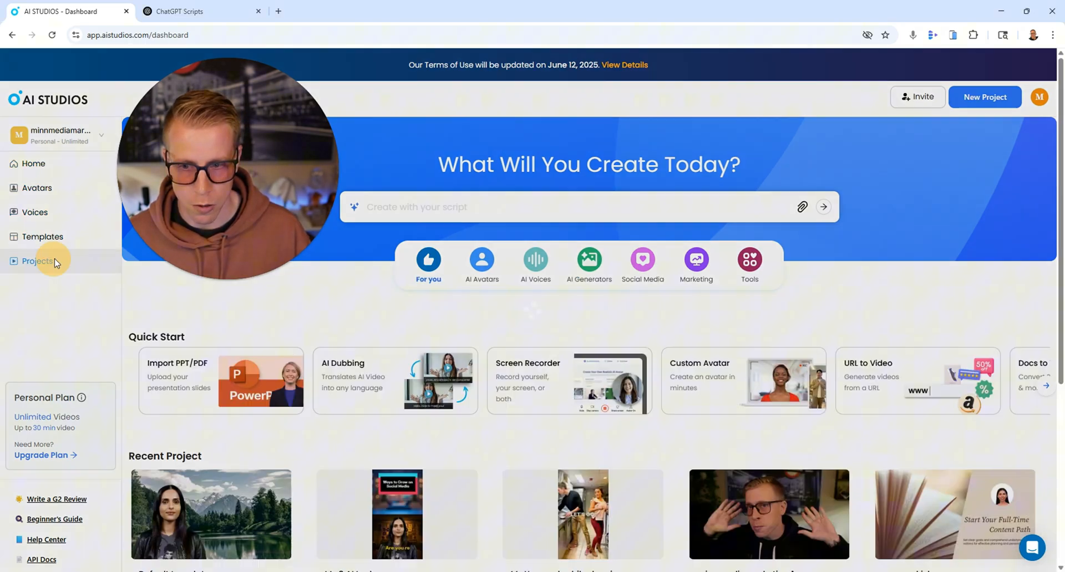
{"action": "left_click", "coordinate": [38, 260]}
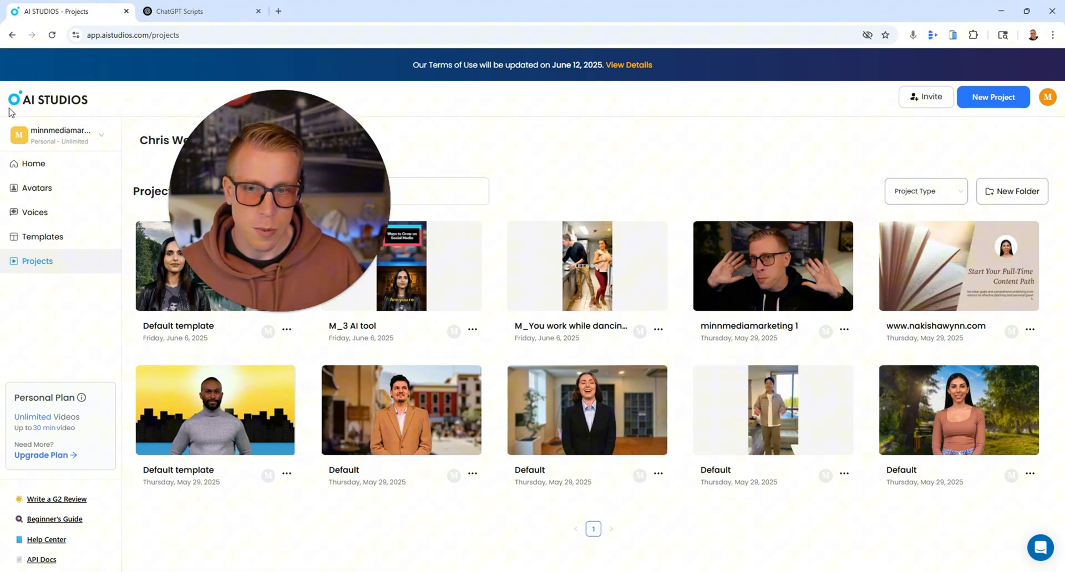
{"action": "left_click", "coordinate": [33, 163]}
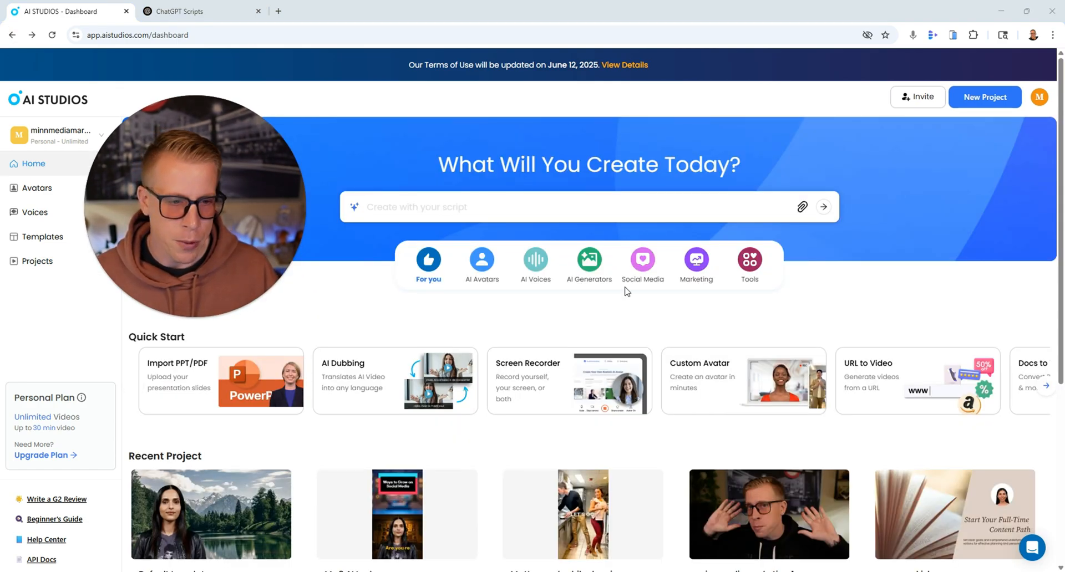
{"action": "left_click", "coordinate": [590, 261]}
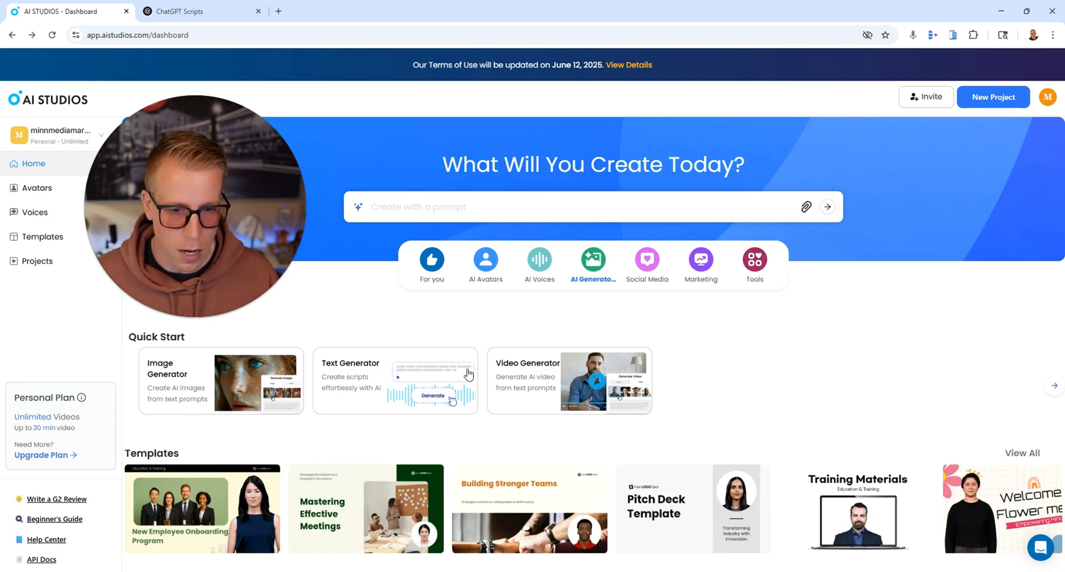
{"action": "left_click", "coordinate": [539, 392]}
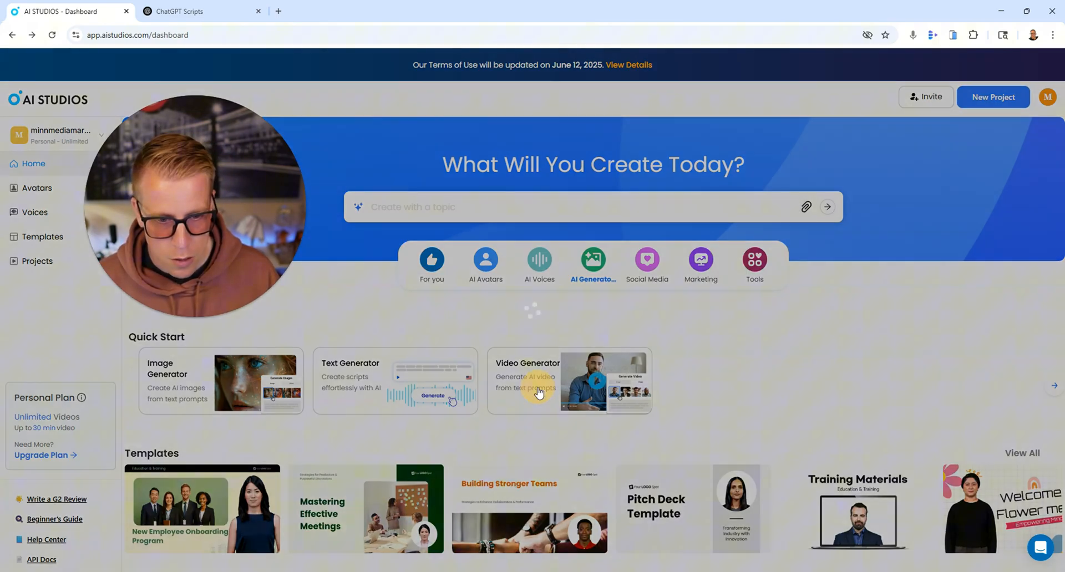
{"action": "left_click", "coordinate": [540, 388]}
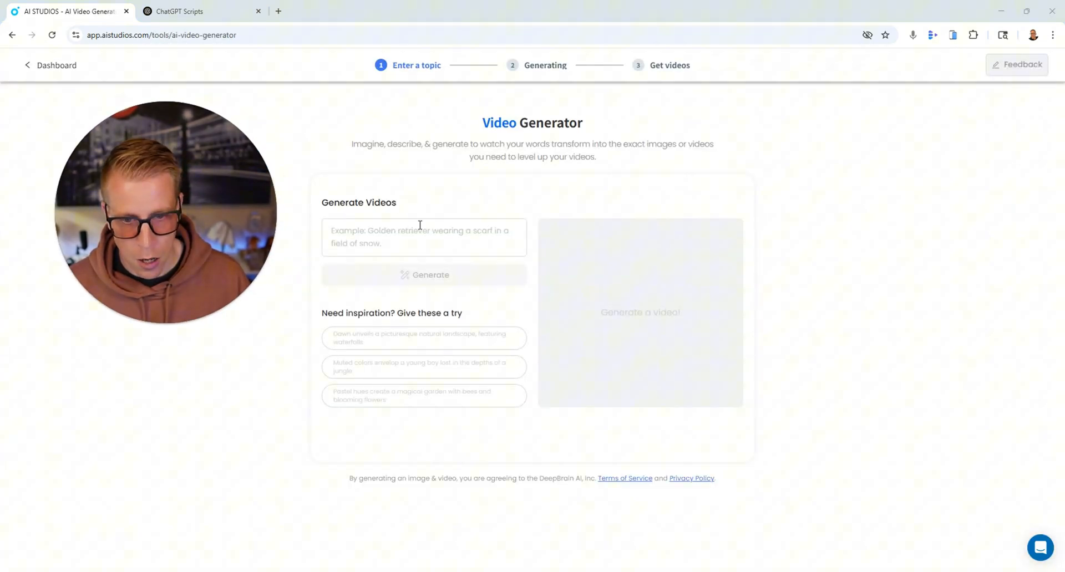
{"action": "left_click", "coordinate": [423, 243]}
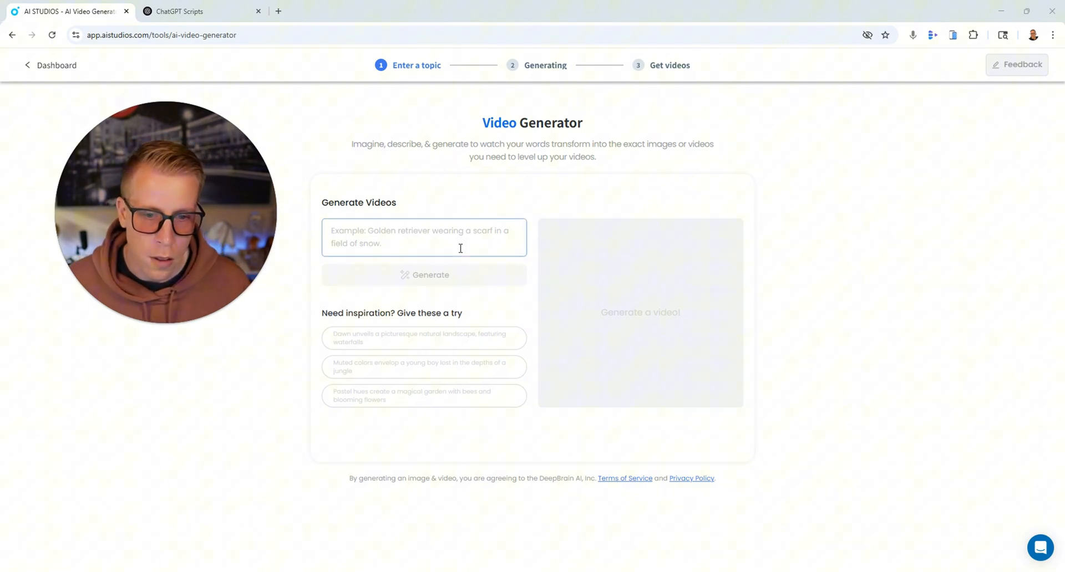
{"action": "mouse_move", "coordinate": [46, 66]}
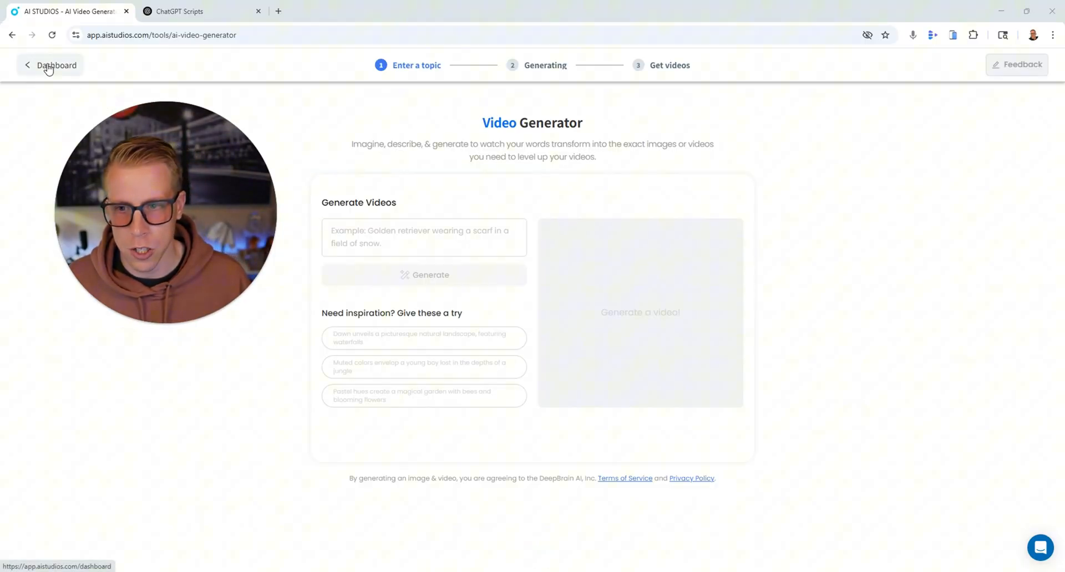
{"action": "left_click", "coordinate": [54, 64]}
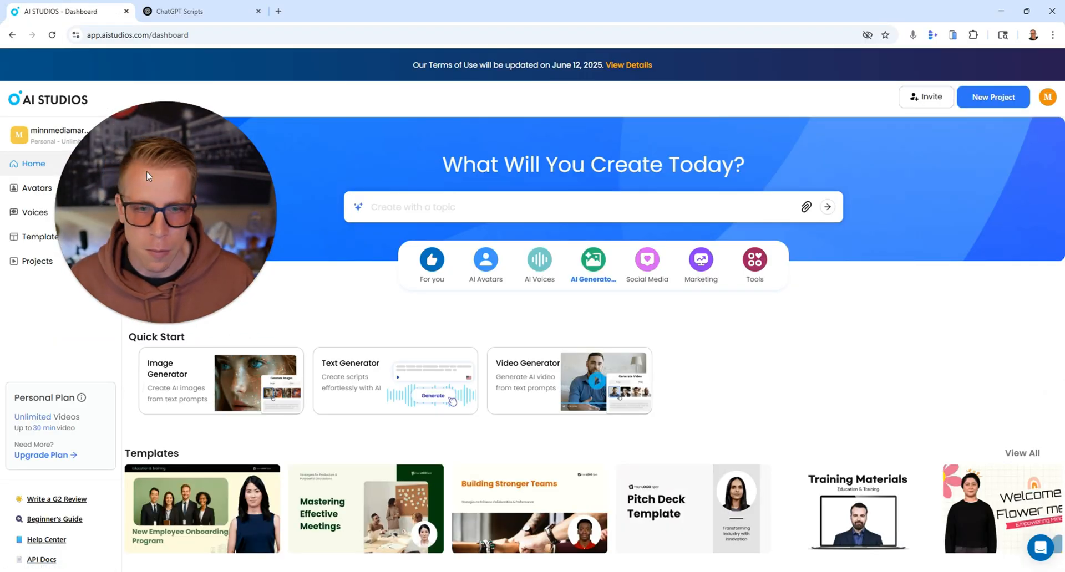